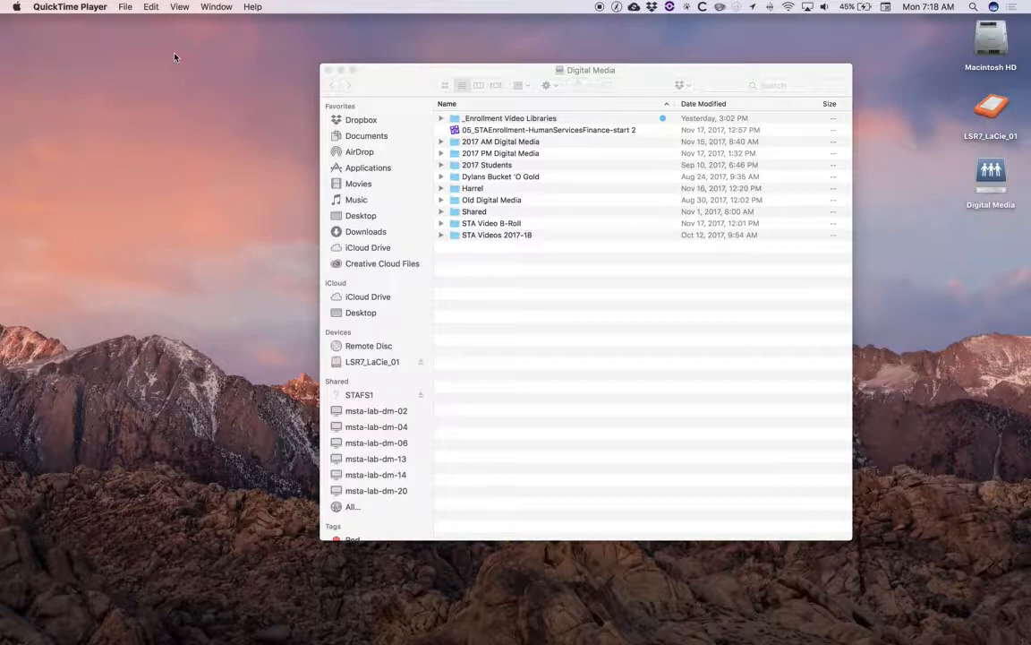
pyautogui.moveTo(224, 57)
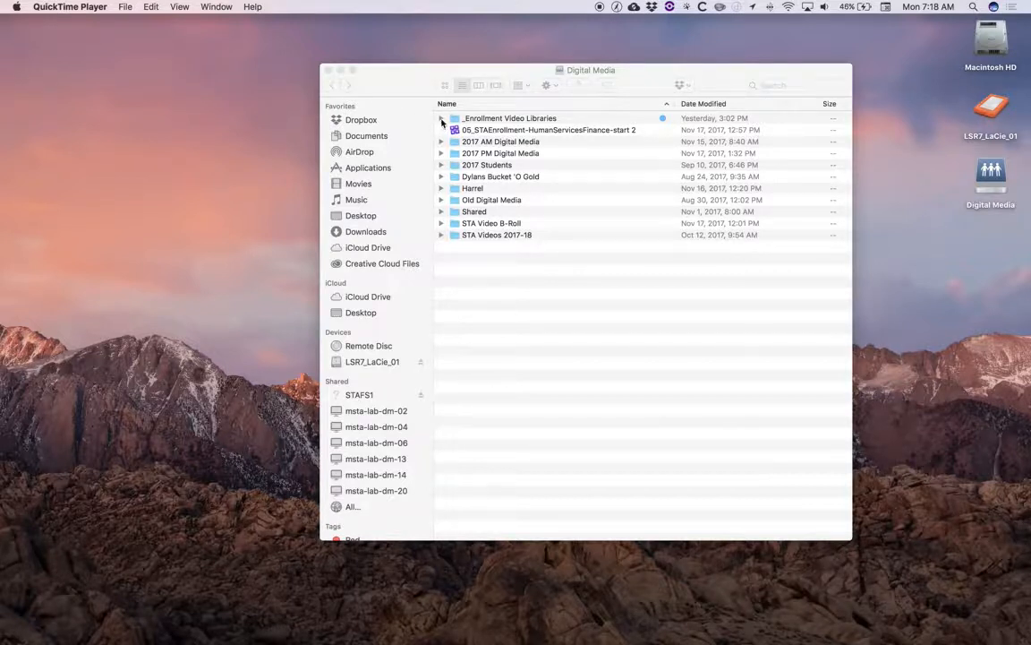
# Expand the Enrollment Video Libraries folder and look through its start zip files.
pyautogui.click(441, 118)
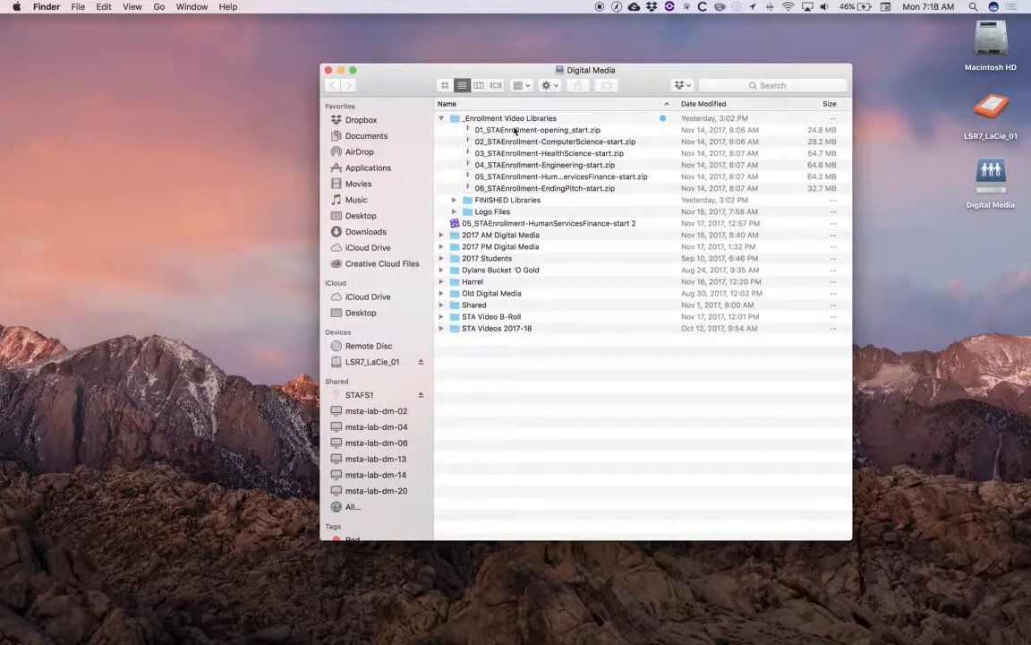
pyautogui.click(555, 142)
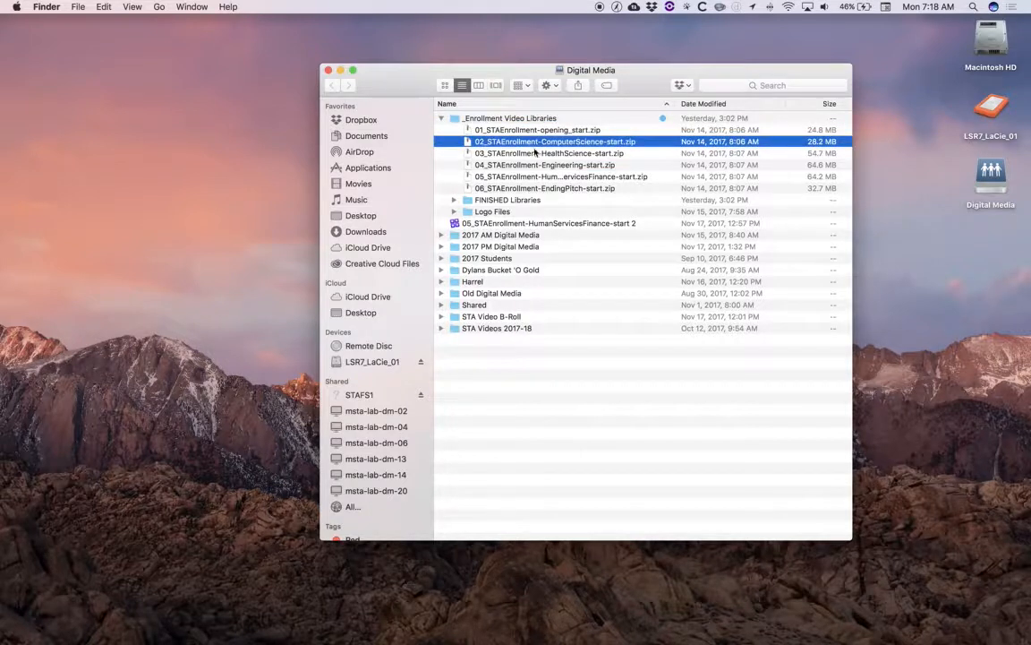
pyautogui.click(562, 177)
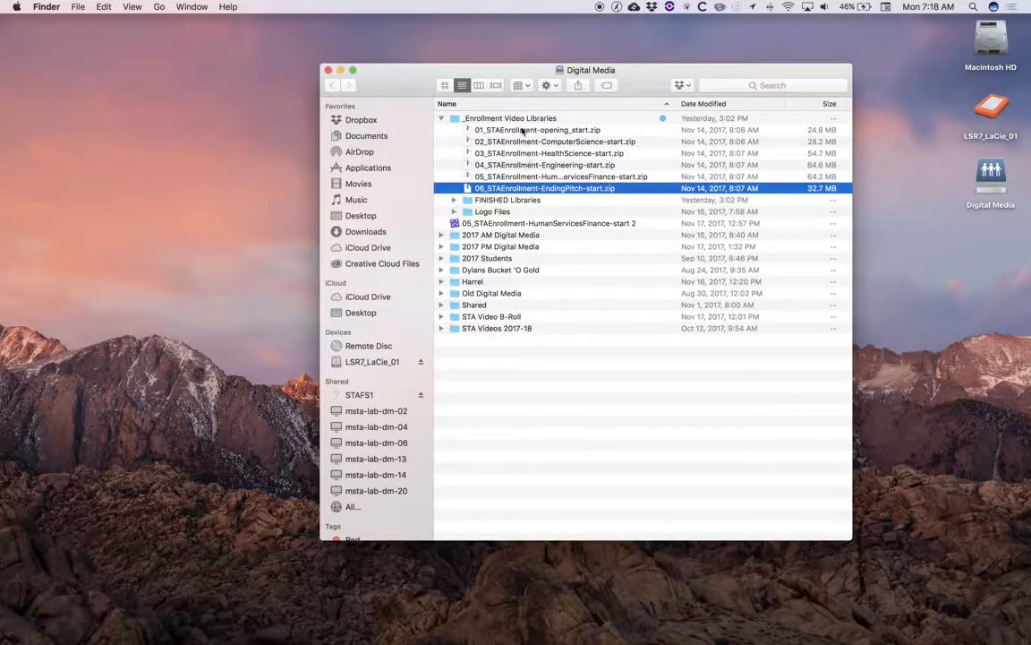
pyautogui.click(537, 129)
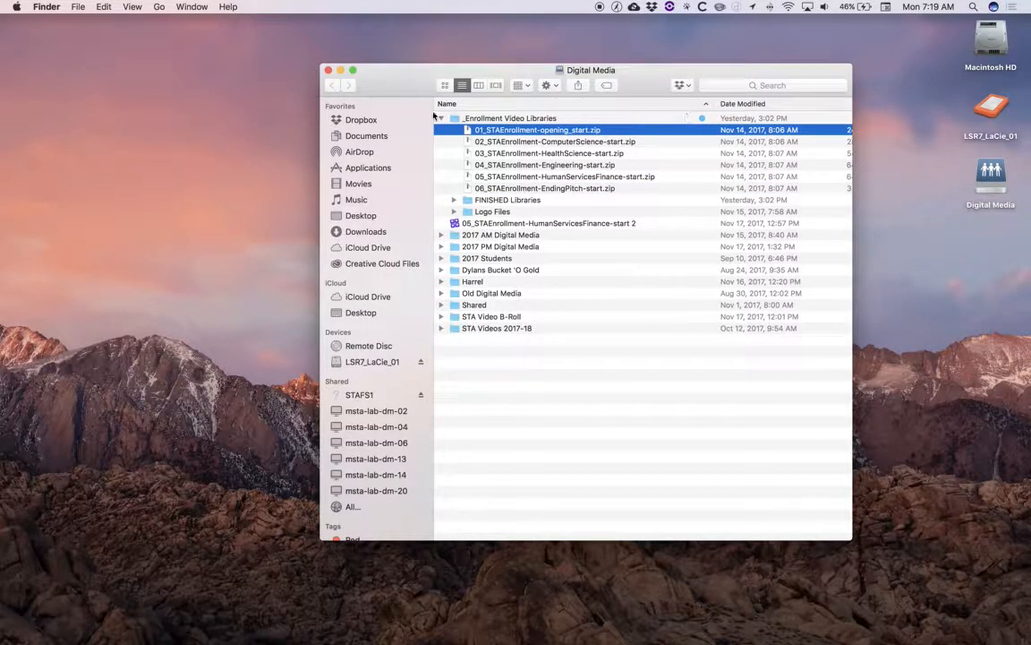
# Toggle the folder between icon view and the detailed list view, ending on the list.
pyautogui.click(444, 86)
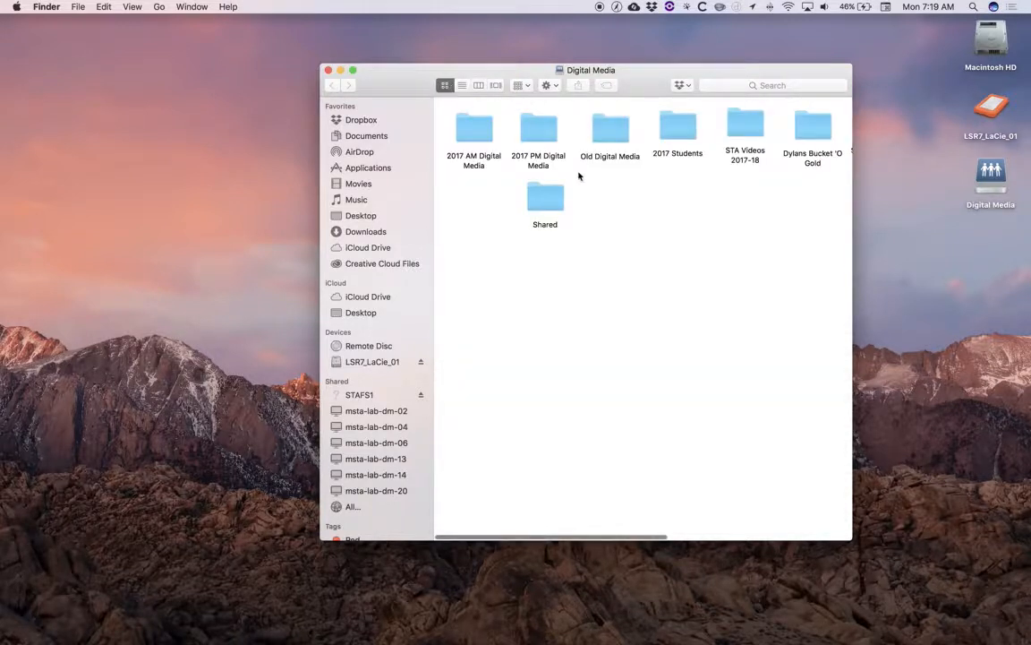
pyautogui.hscroll(3)
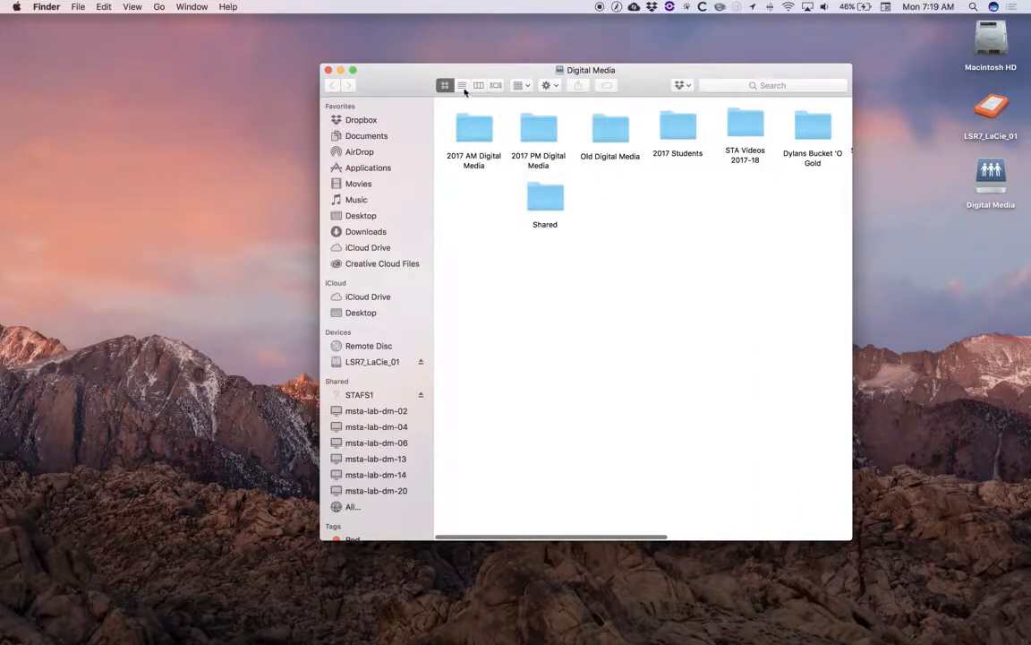
pyautogui.moveTo(462, 86)
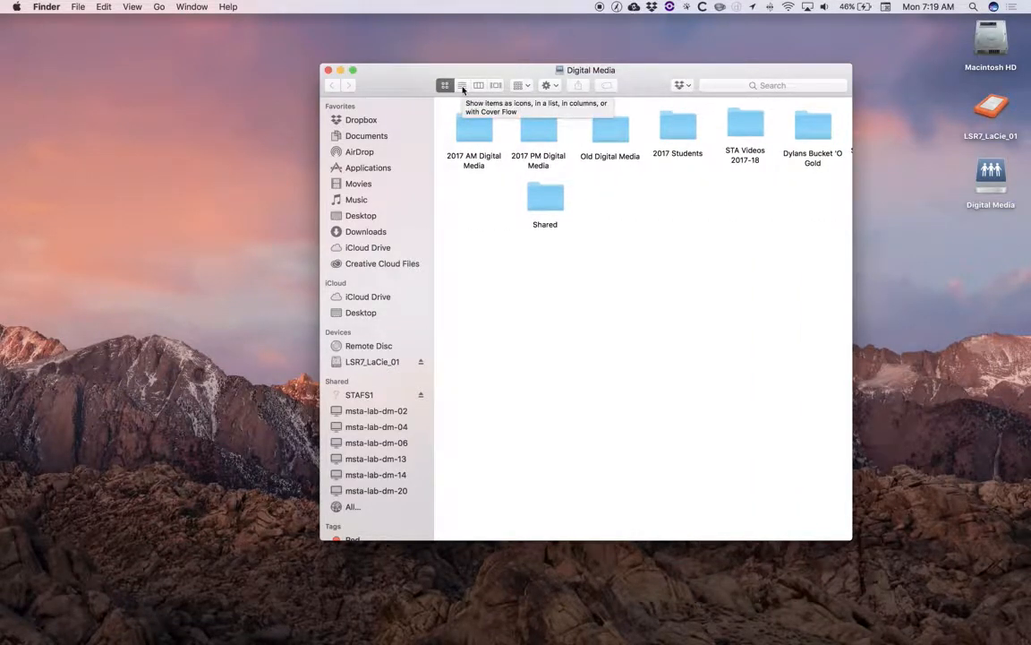
pyautogui.click(462, 86)
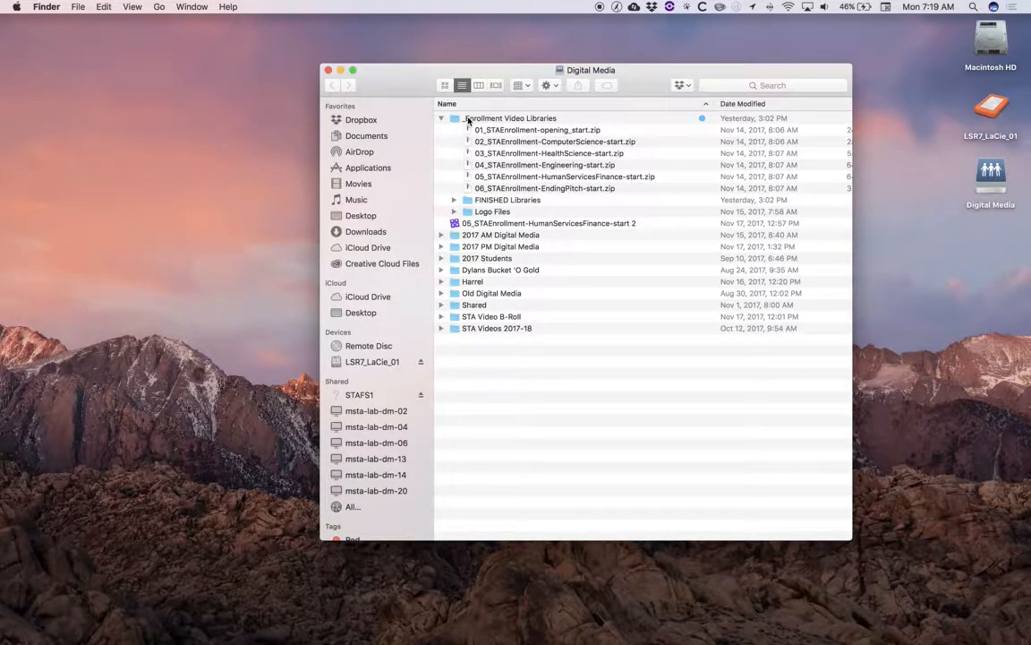
pyautogui.click(511, 118)
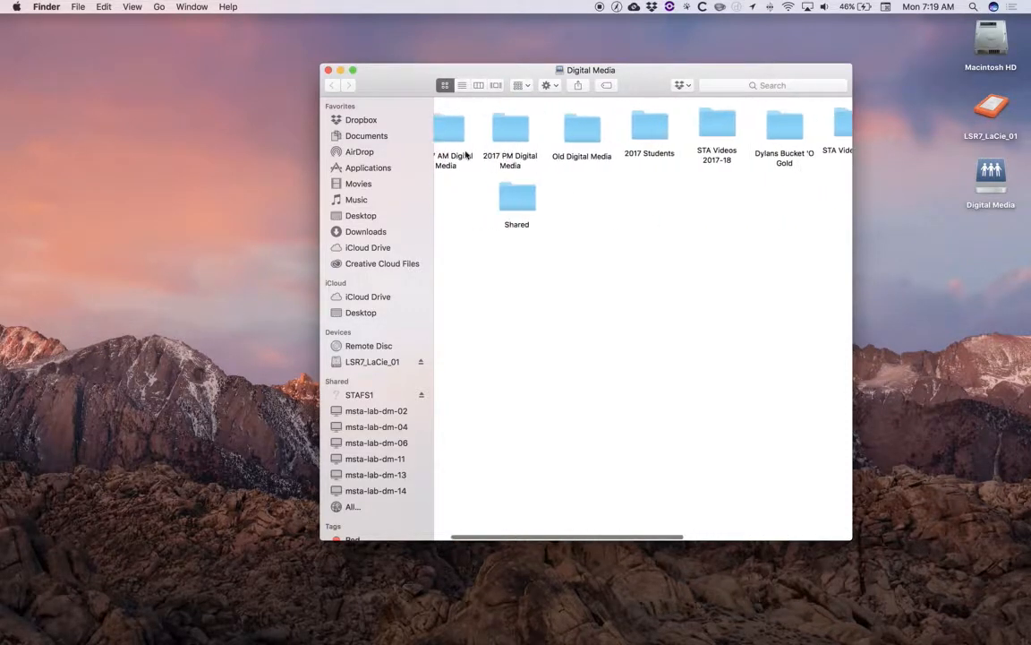
pyautogui.click(462, 86)
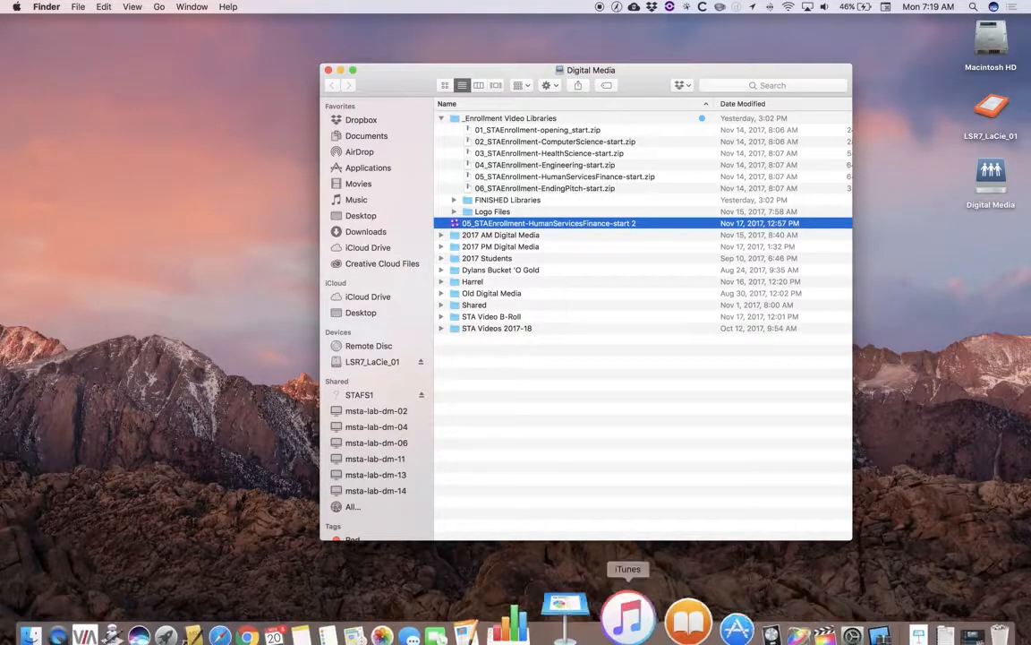
pyautogui.moveTo(759, 600)
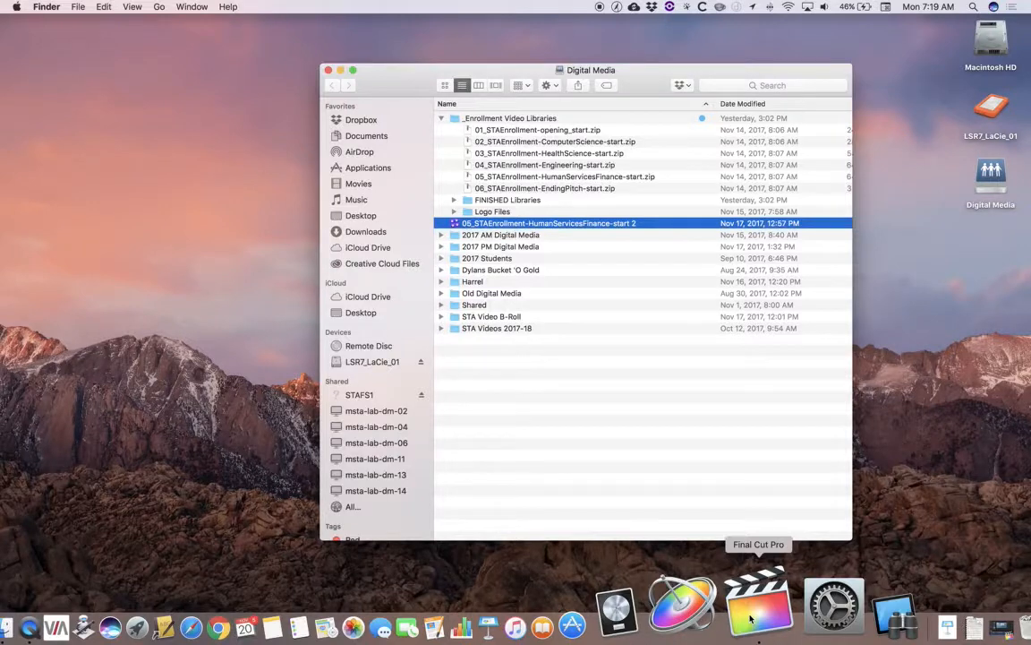
# Switch to Final Cut Pro and start creating a new library.
pyautogui.click(759, 605)
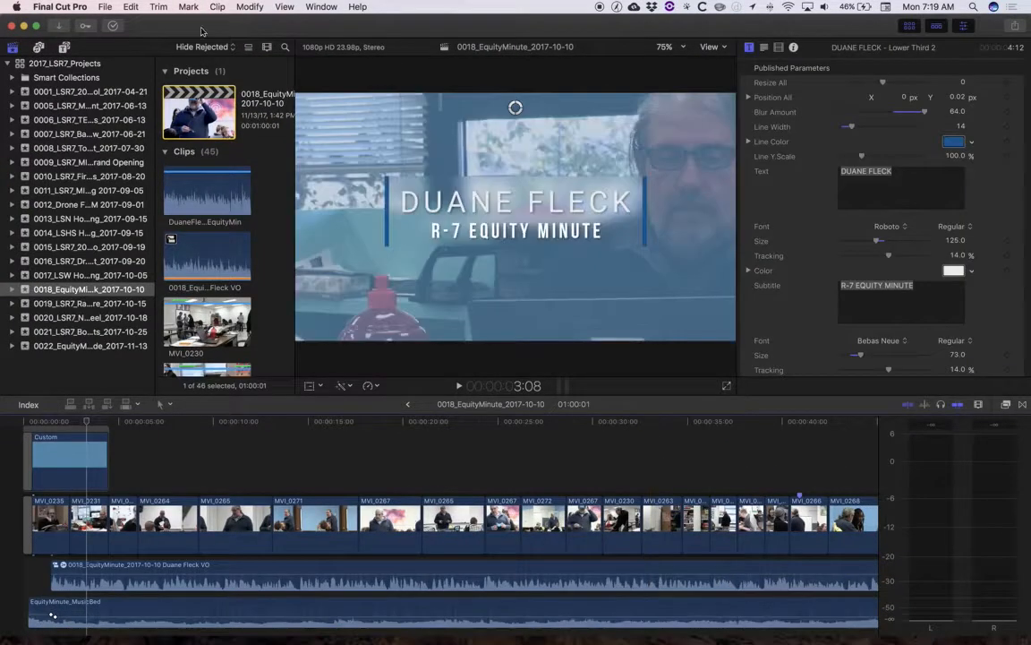
pyautogui.click(104, 8)
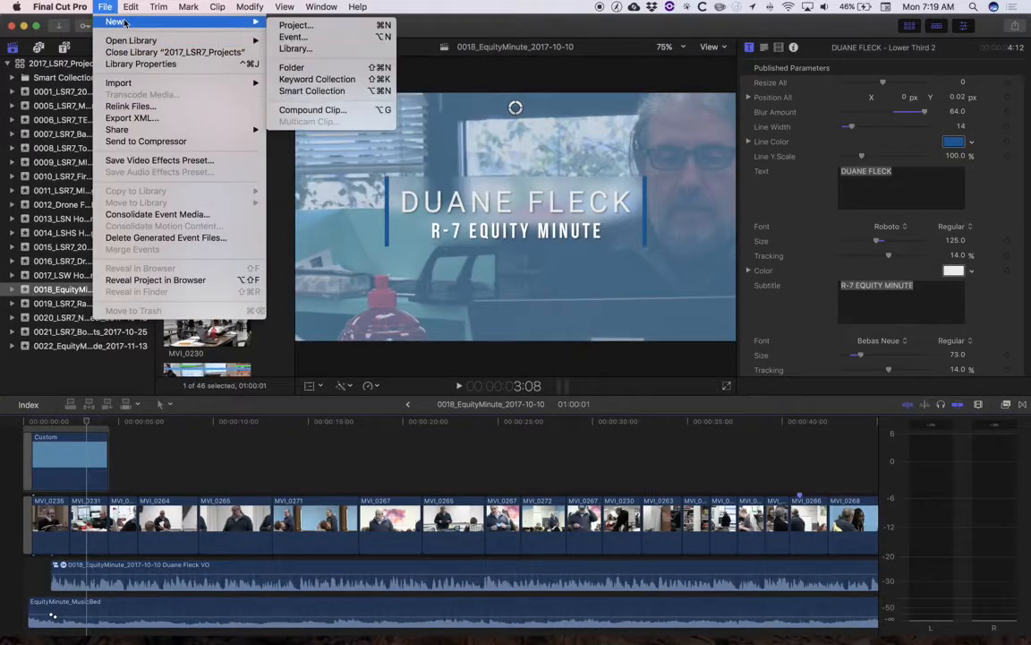
pyautogui.moveTo(294, 48)
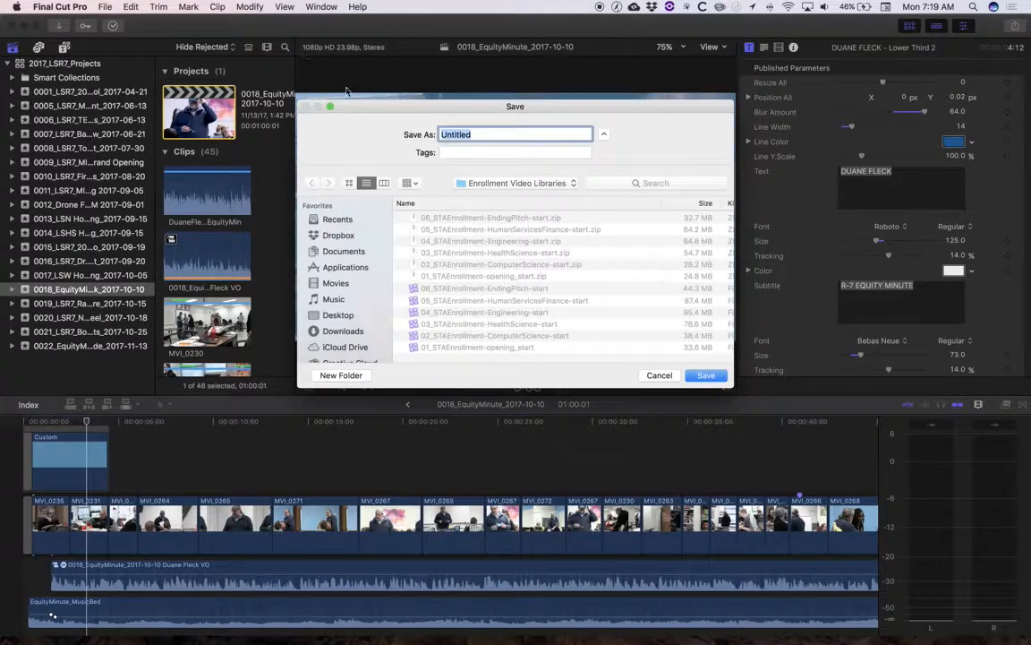
pyautogui.moveTo(354, 285)
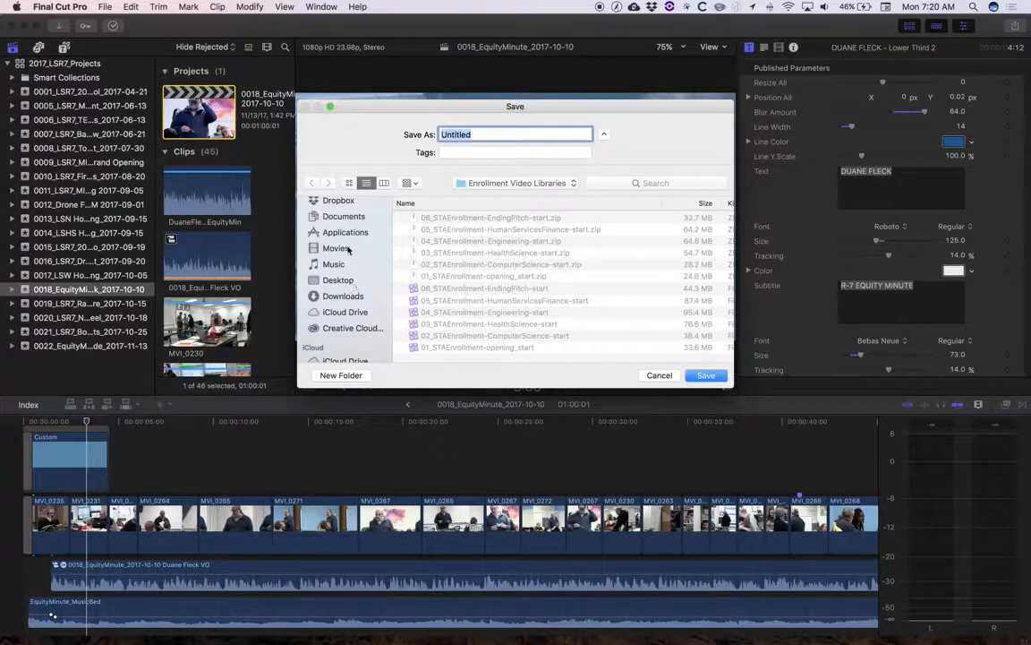
pyautogui.click(338, 279)
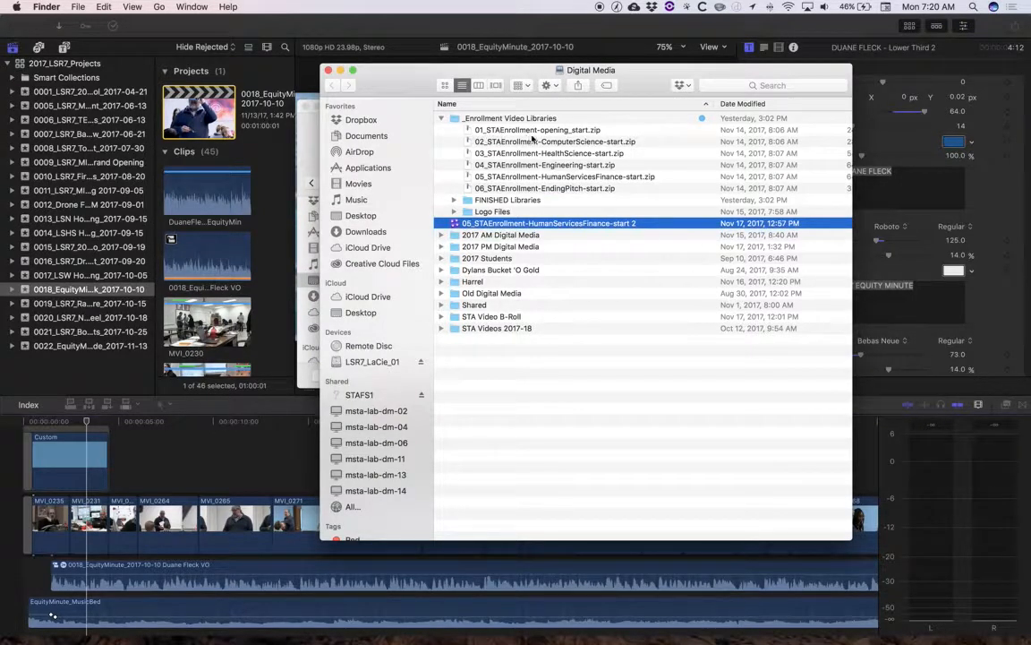
pyautogui.click(537, 128)
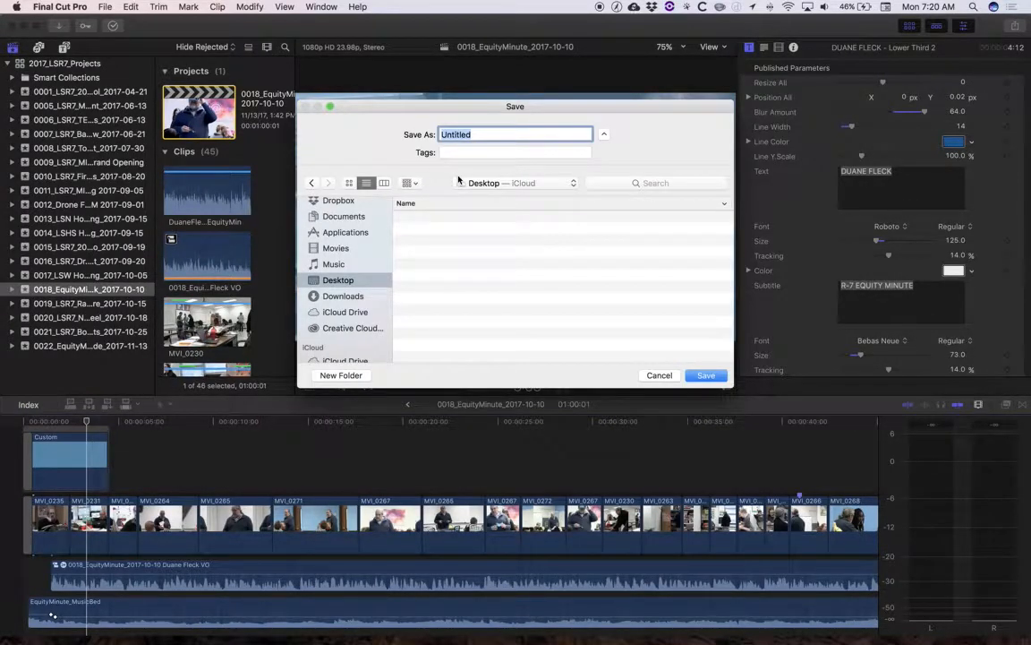
# Name the new library 01_STAEnrollment-opening_end.
pyautogui.write('01_STAEnrollment')
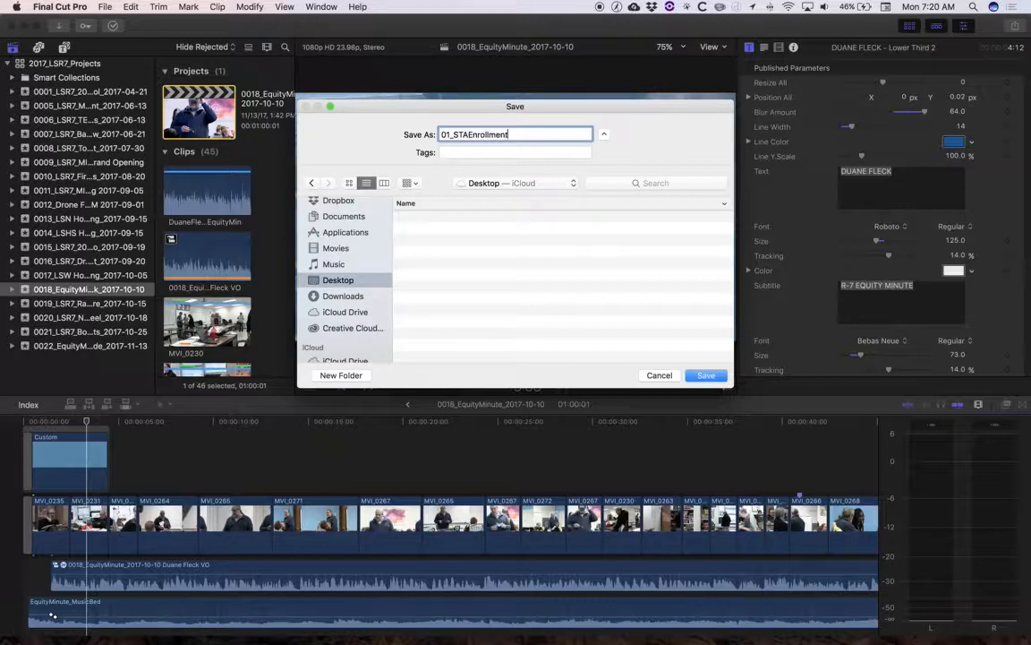
pyautogui.write('-opening')
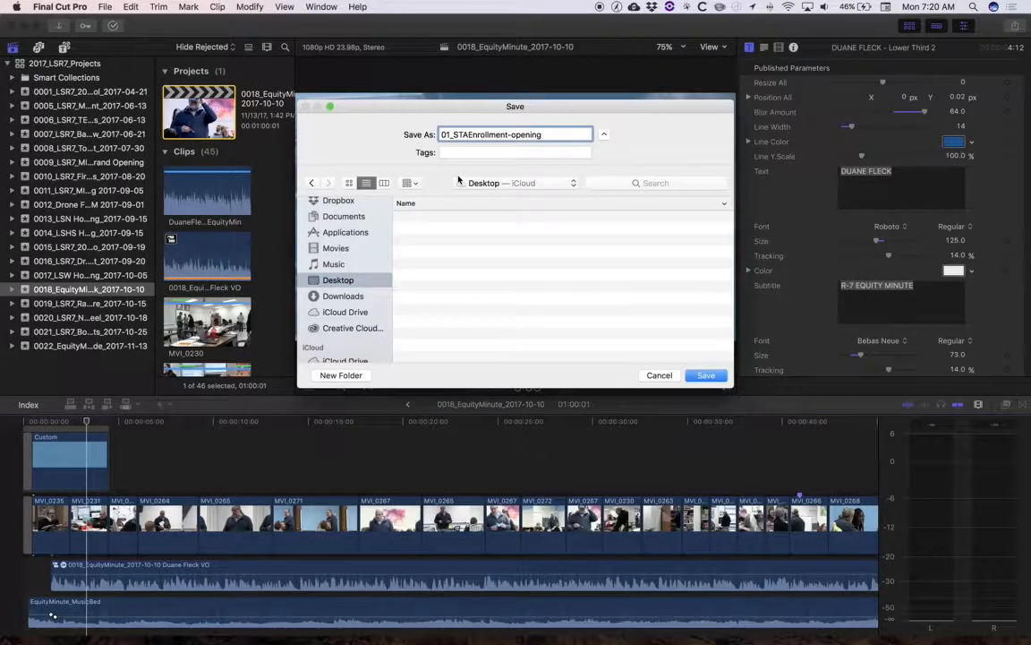
pyautogui.write('_end')
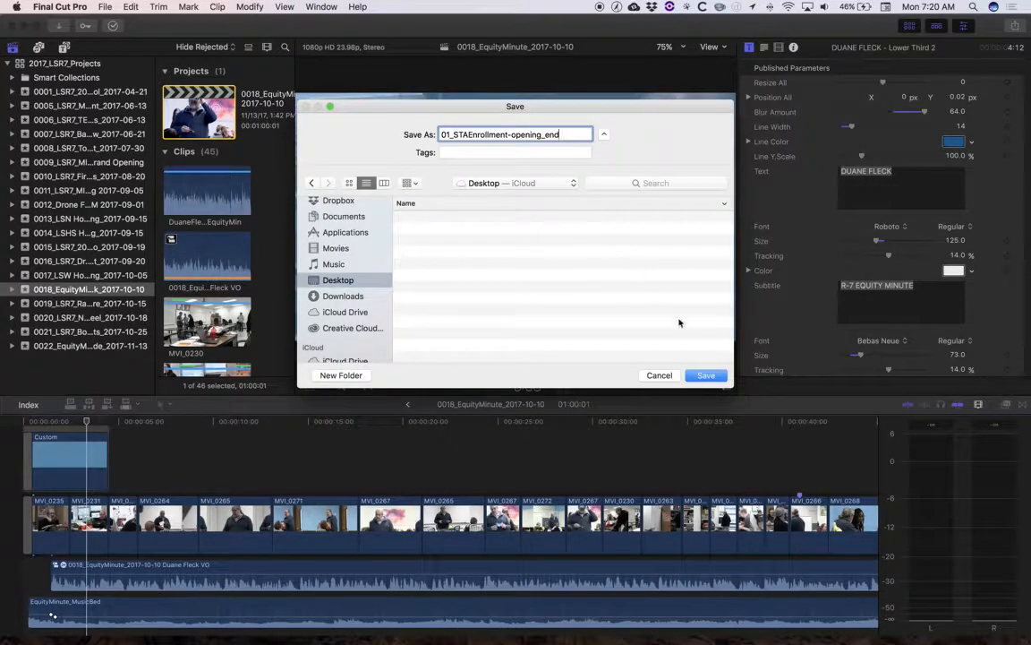
# After the iCloud Desktop save is refused, choose the Movies folder as the location.
pyautogui.click(705, 376)
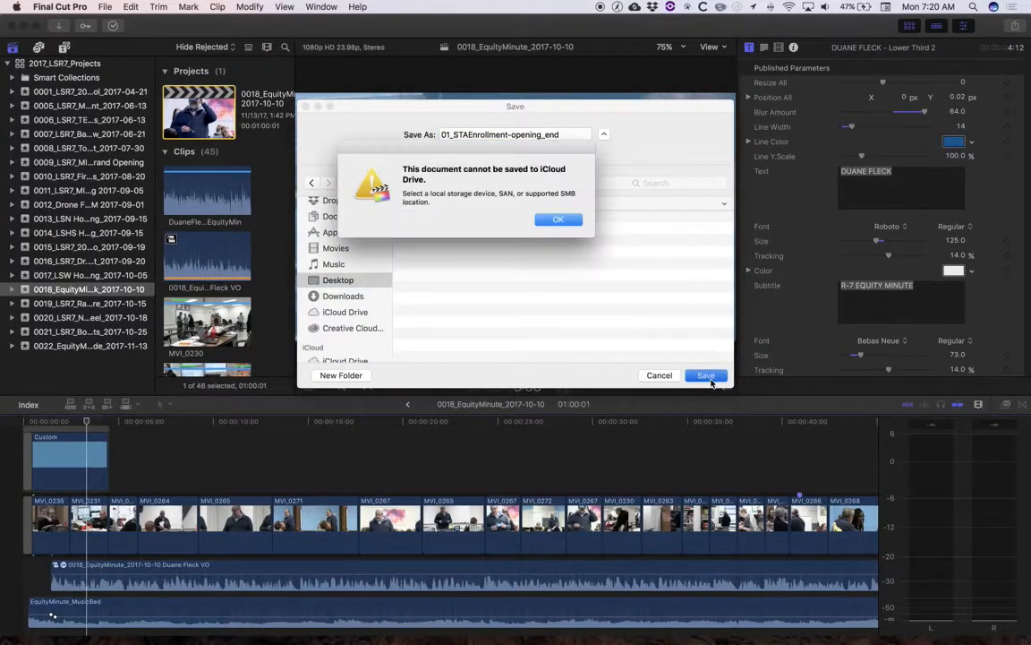
pyautogui.click(559, 219)
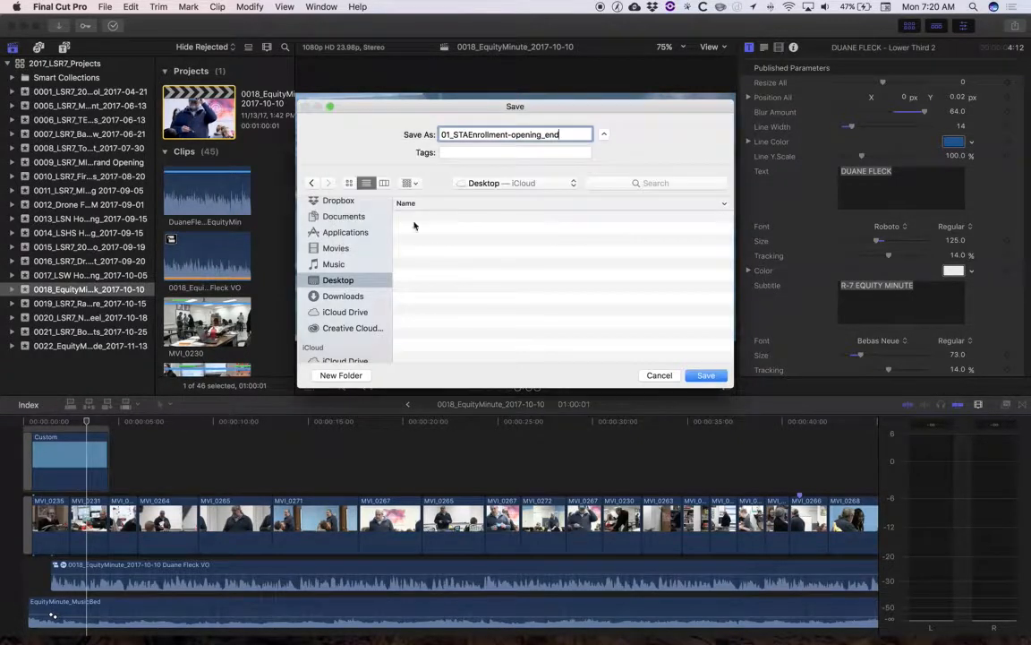
pyautogui.moveTo(358, 256)
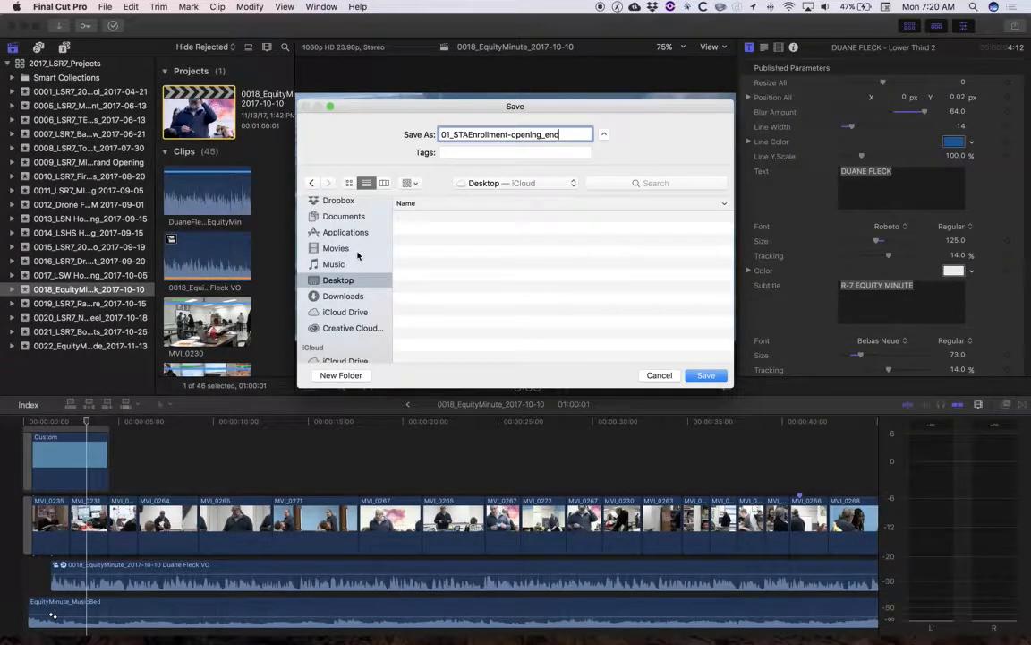
pyautogui.click(337, 247)
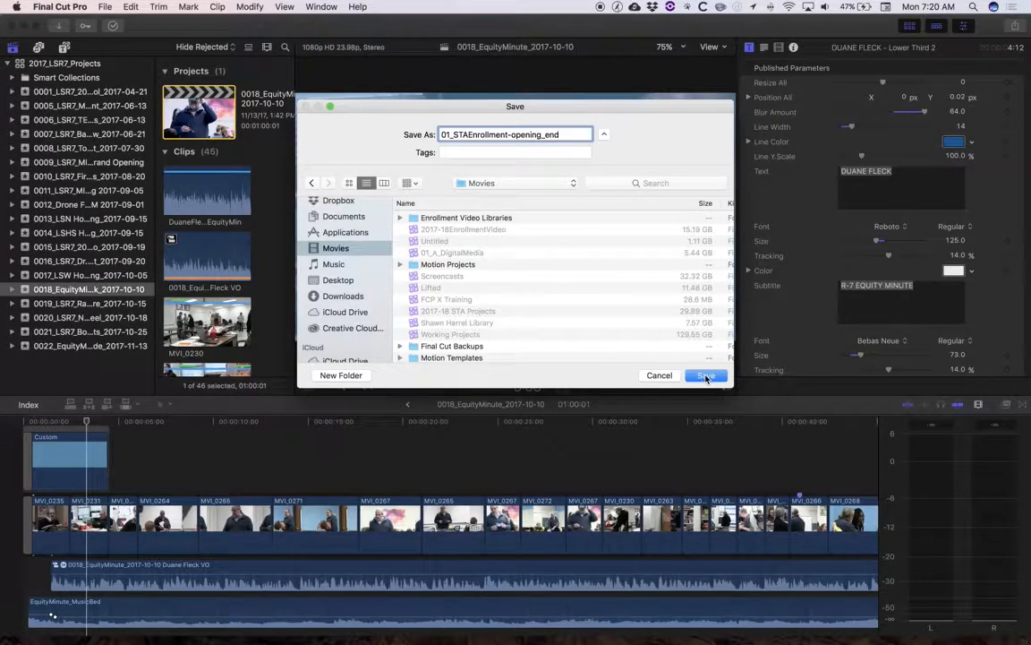
pyautogui.click(706, 376)
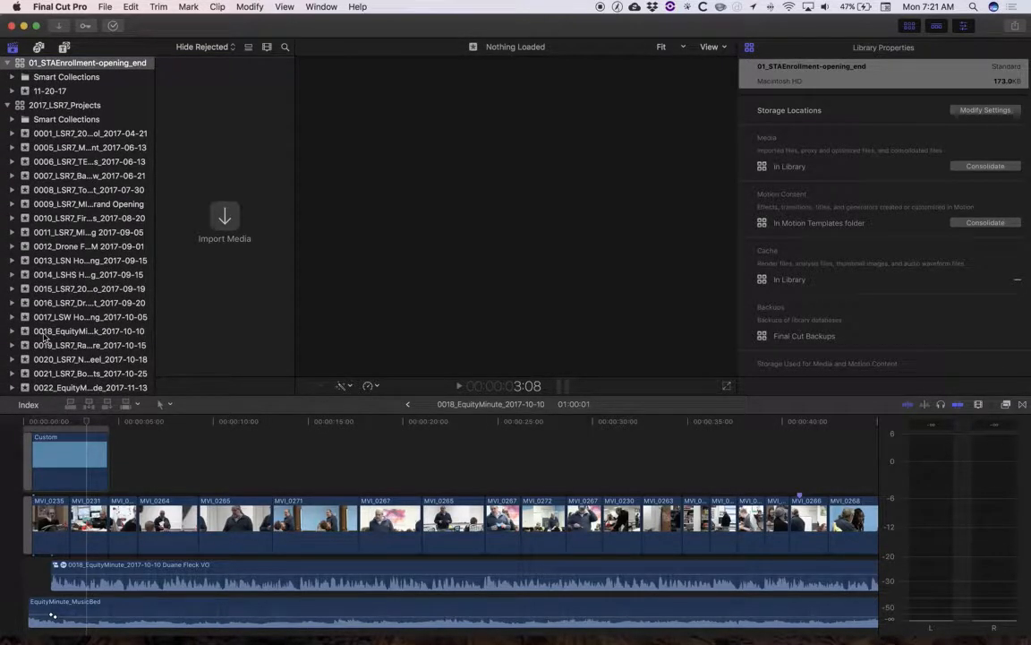
pyautogui.moveTo(90, 330)
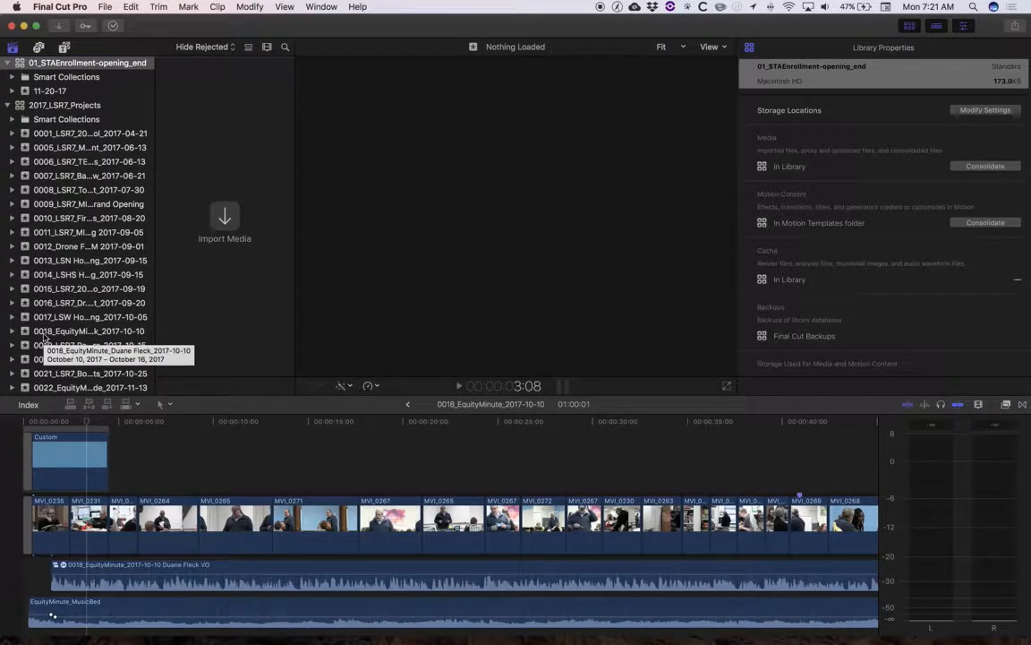
pyautogui.click(88, 331)
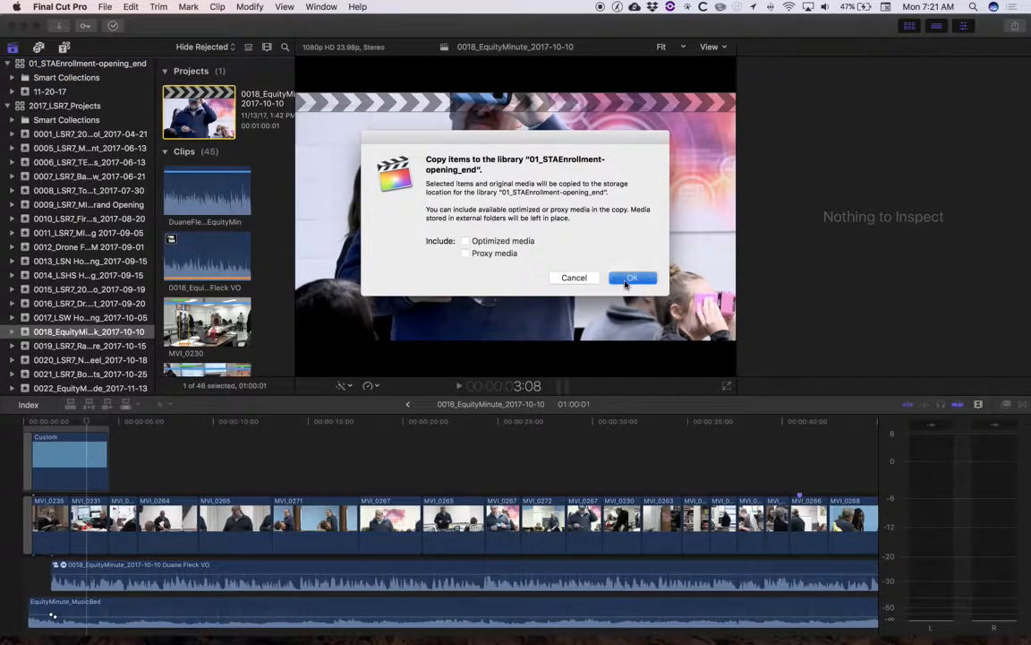
pyautogui.click(631, 277)
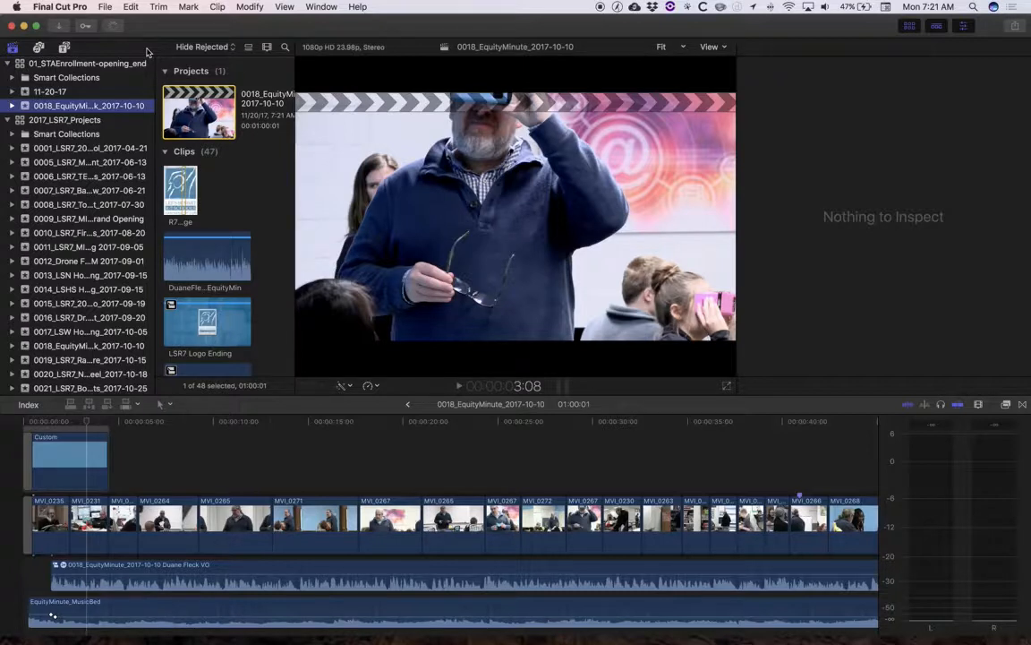
pyautogui.moveTo(111, 27)
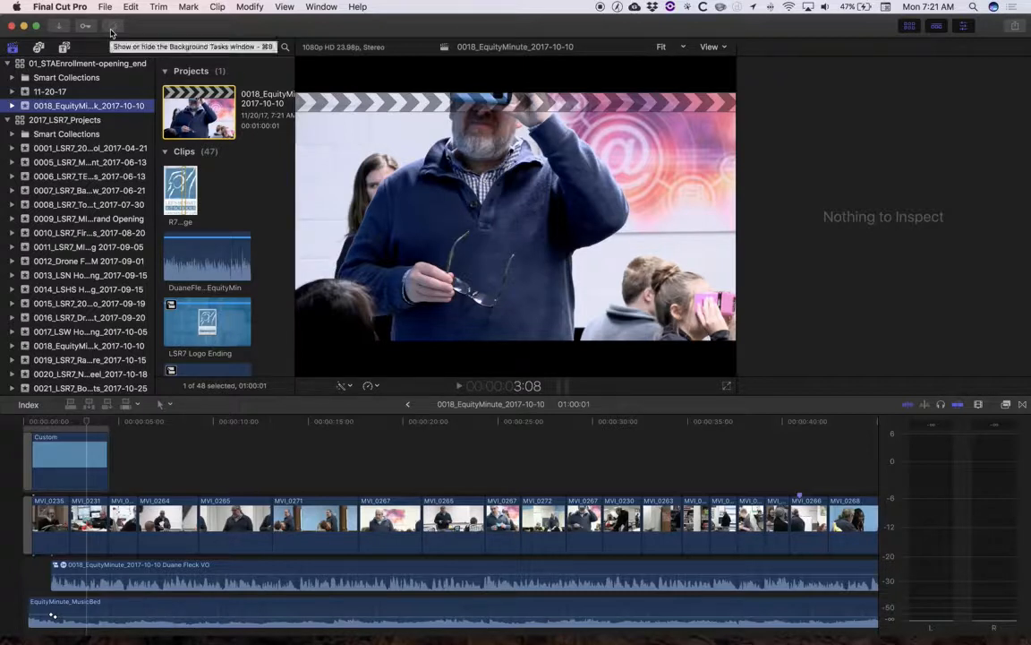
pyautogui.click(111, 25)
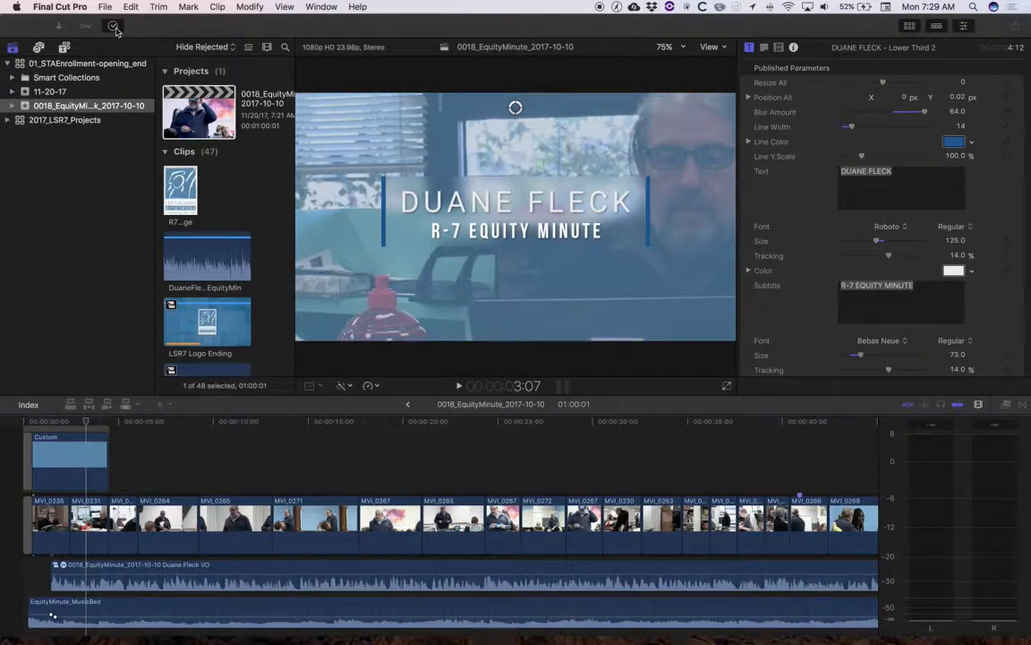
pyautogui.click(114, 25)
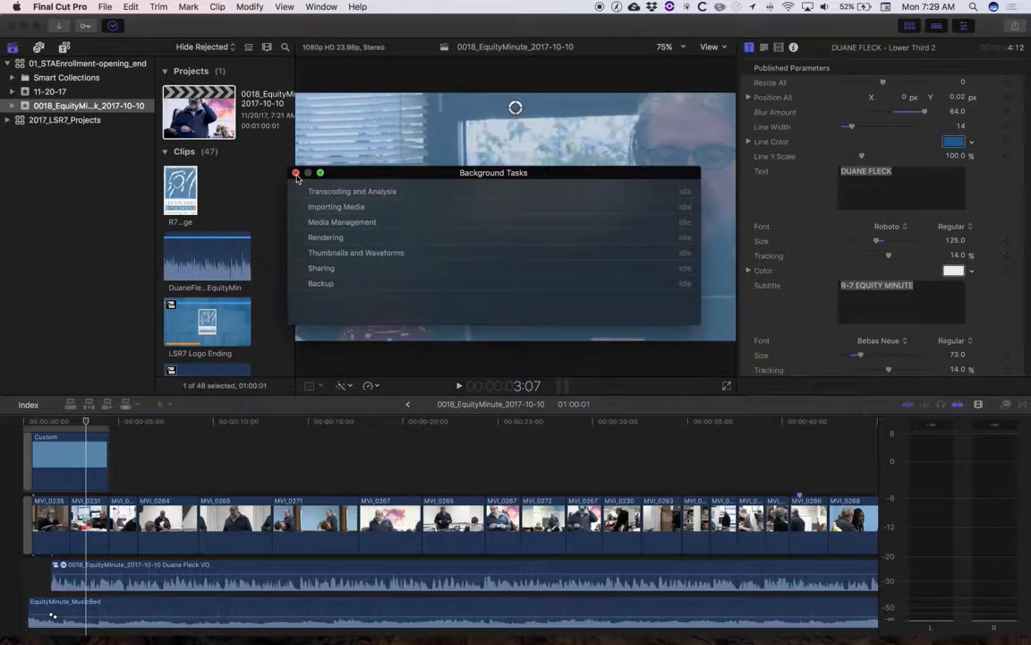
pyautogui.click(297, 172)
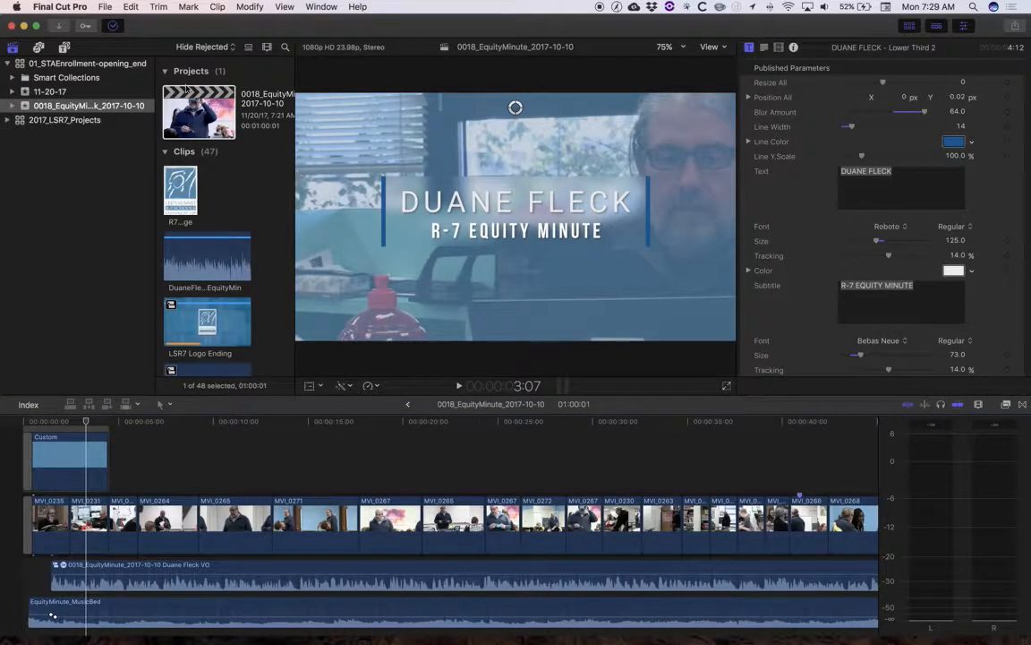
# In Preferences > Playback, turn off Background render and close the preferences.
pyautogui.click(60, 7)
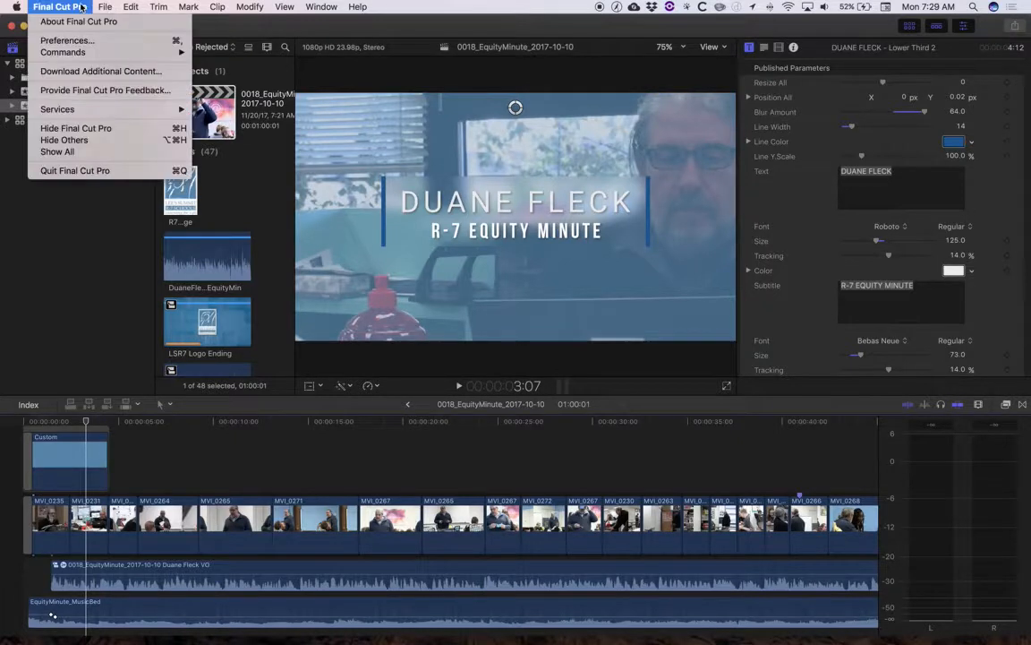
pyautogui.click(66, 39)
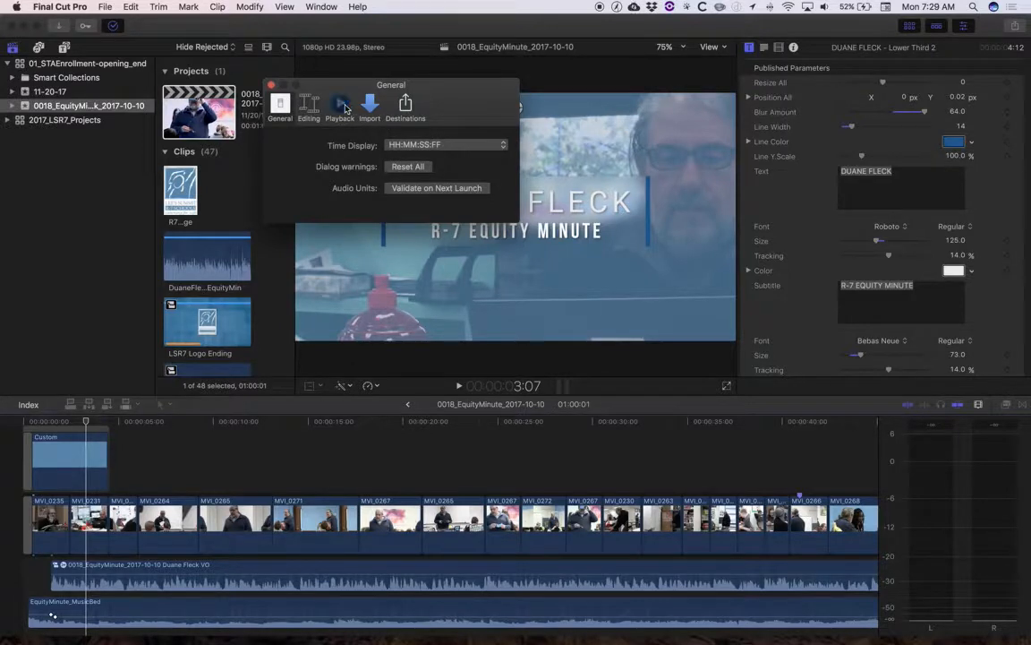
pyautogui.click(340, 107)
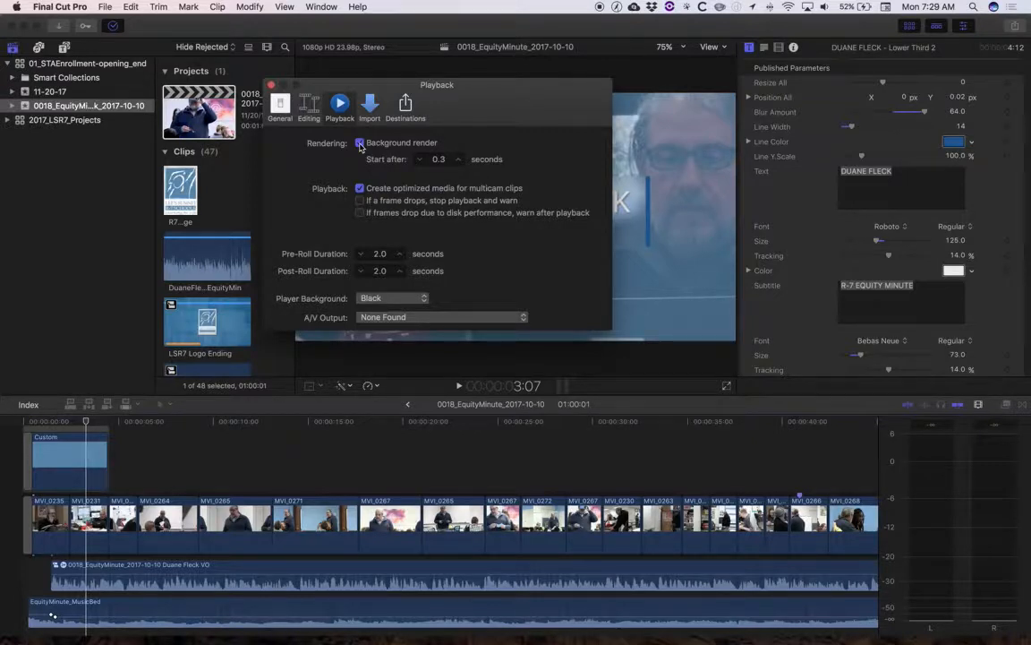
pyautogui.click(360, 144)
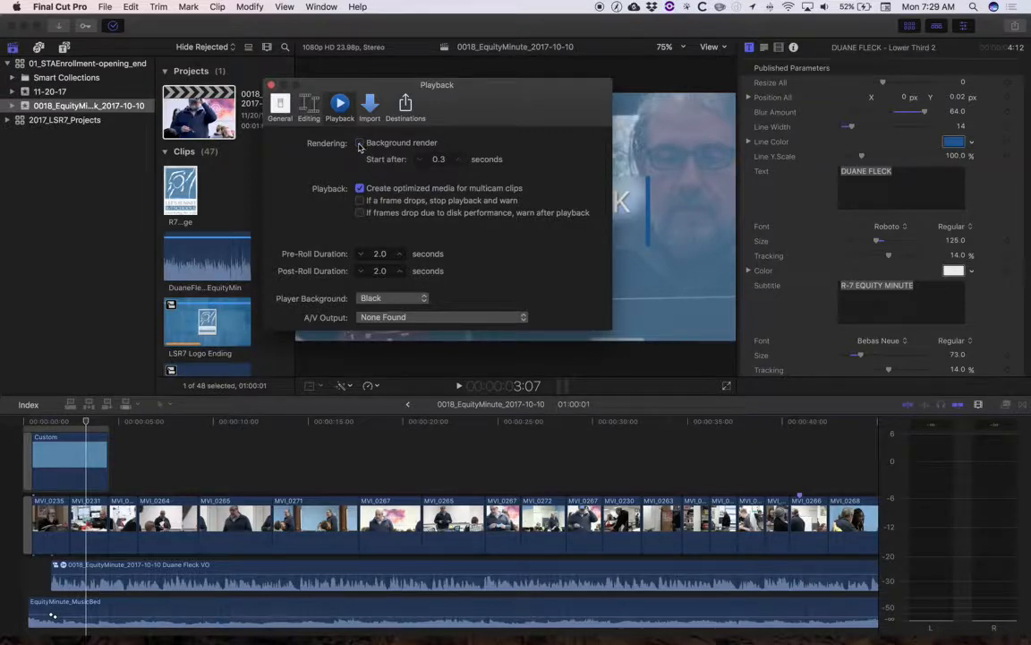
pyautogui.click(360, 143)
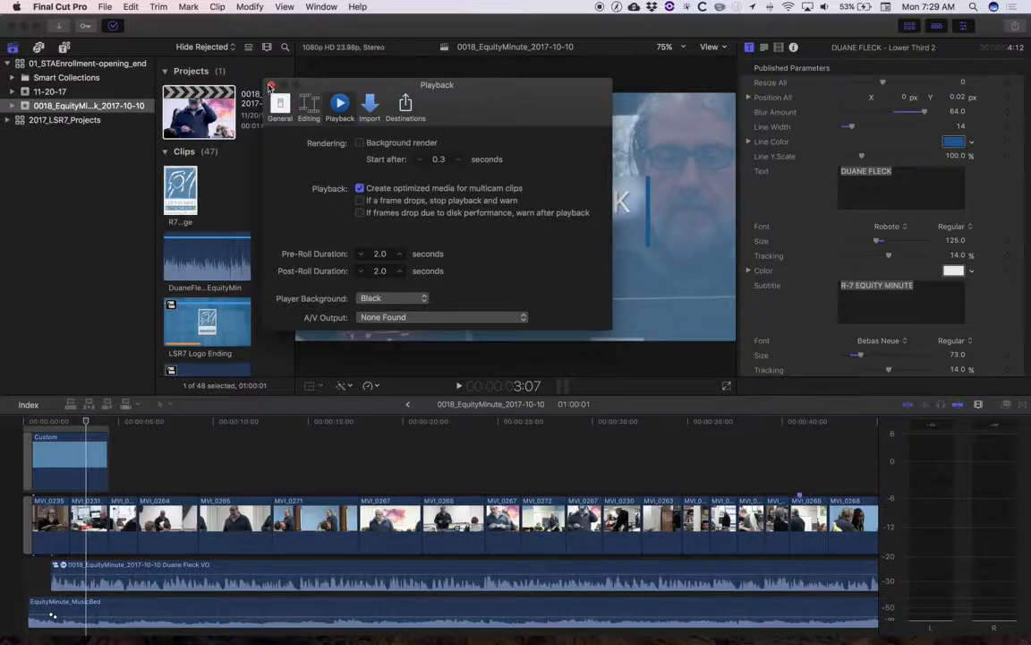
pyautogui.click(272, 86)
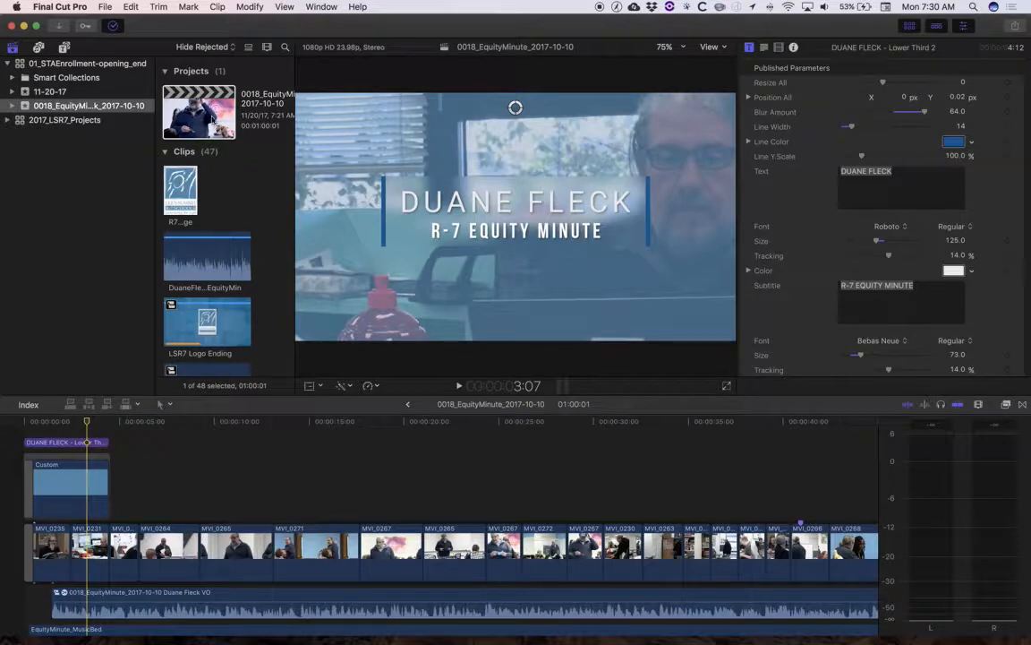
# Select the EquityMinute project and start Delete Generated Project Files.
pyautogui.click(199, 111)
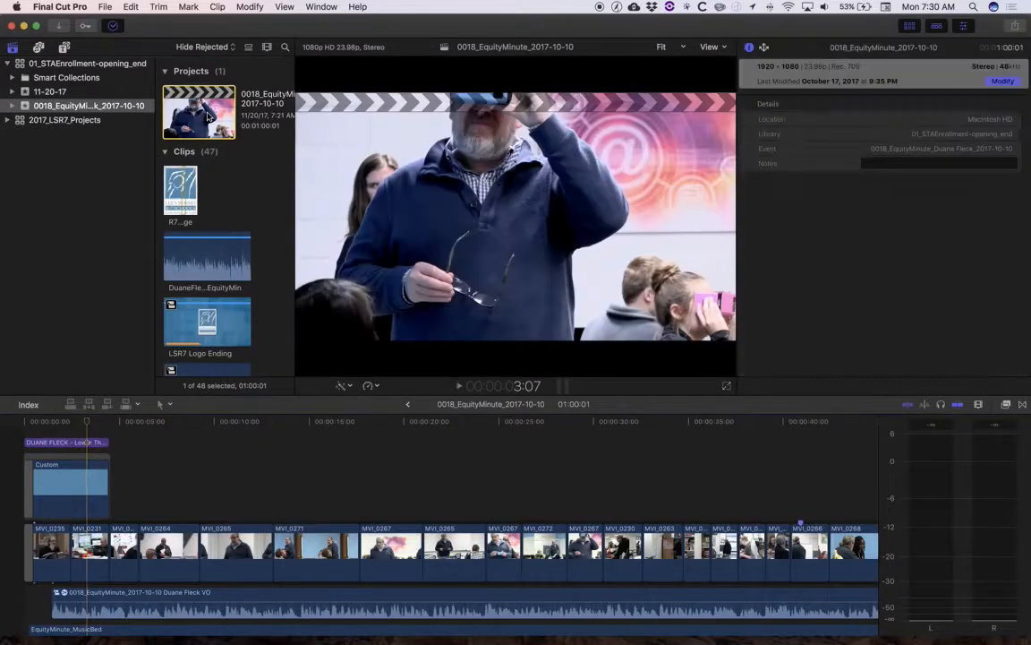
pyautogui.click(104, 7)
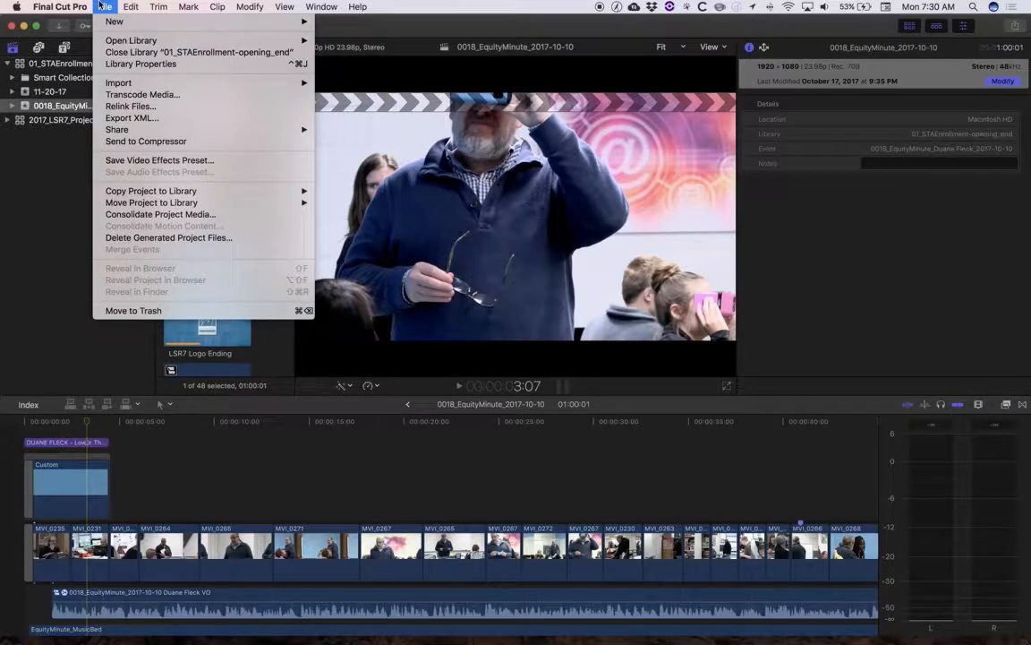
pyautogui.moveTo(169, 236)
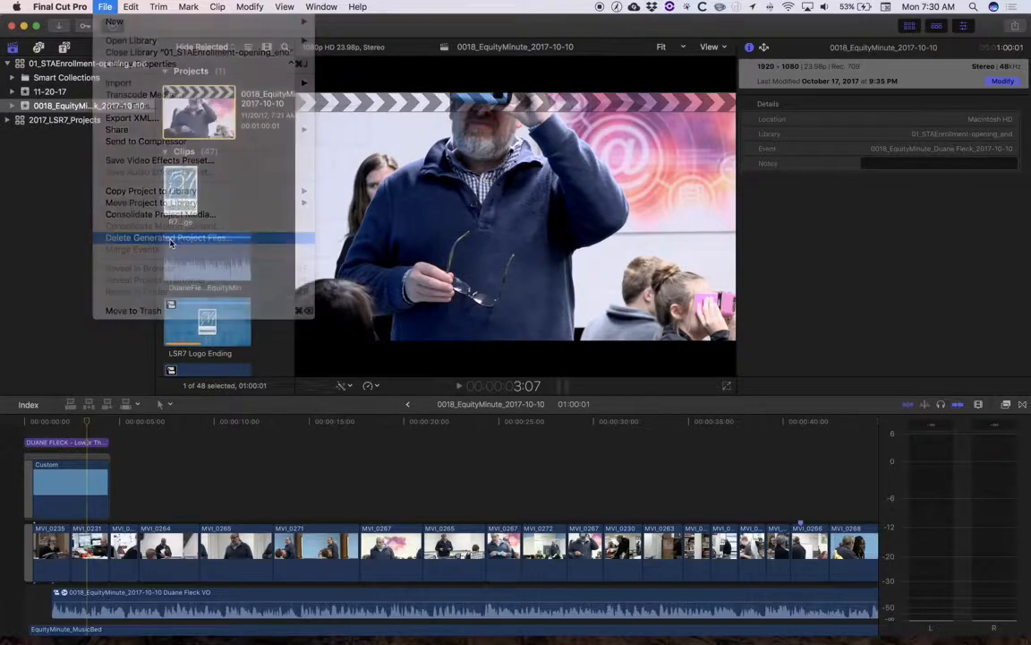
pyautogui.click(165, 236)
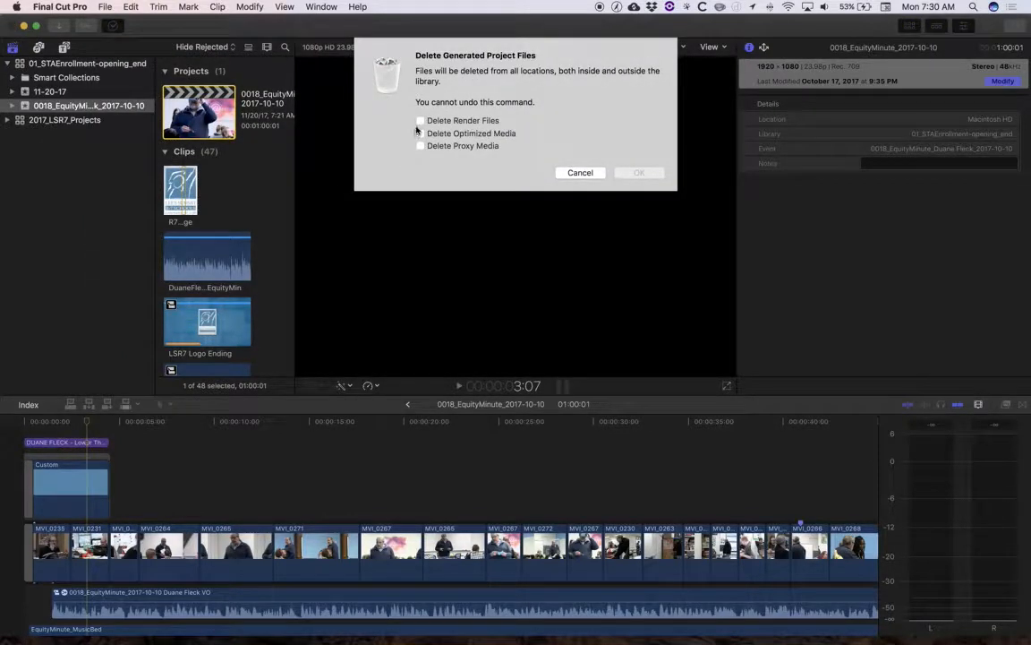
# Delete its render files, optimized media and proxy media.
pyautogui.click(419, 120)
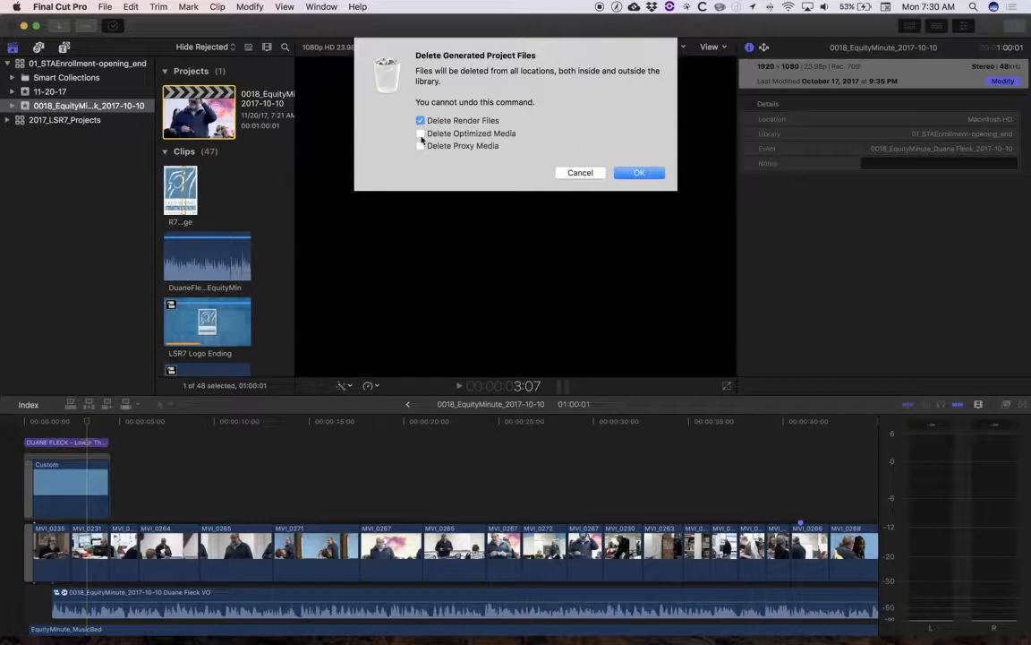
pyautogui.click(419, 133)
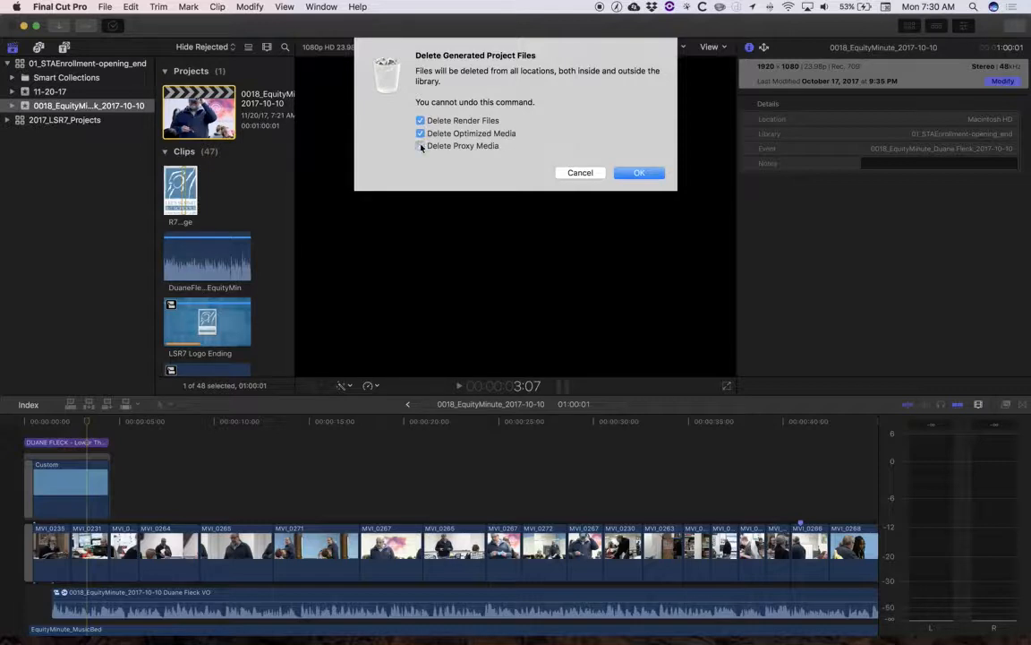
pyautogui.click(419, 145)
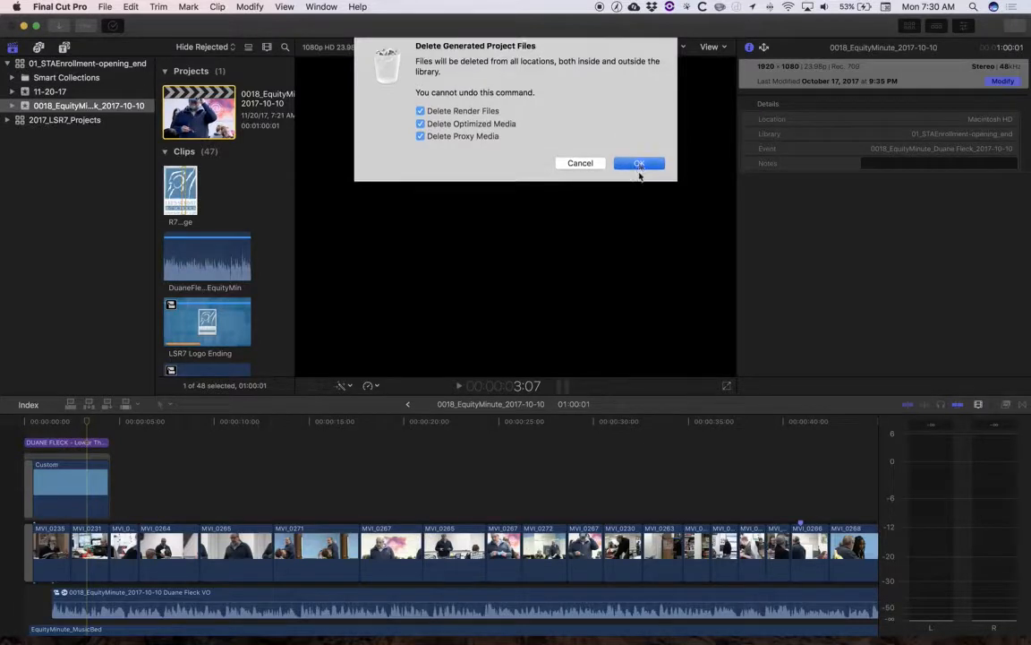
pyautogui.click(639, 163)
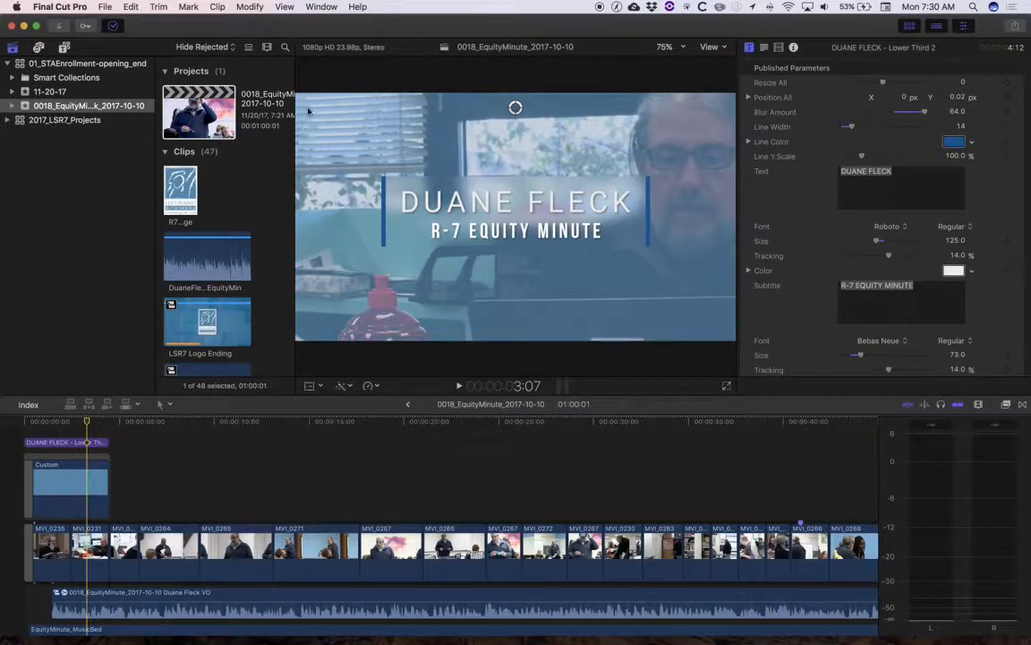
pyautogui.click(285, 7)
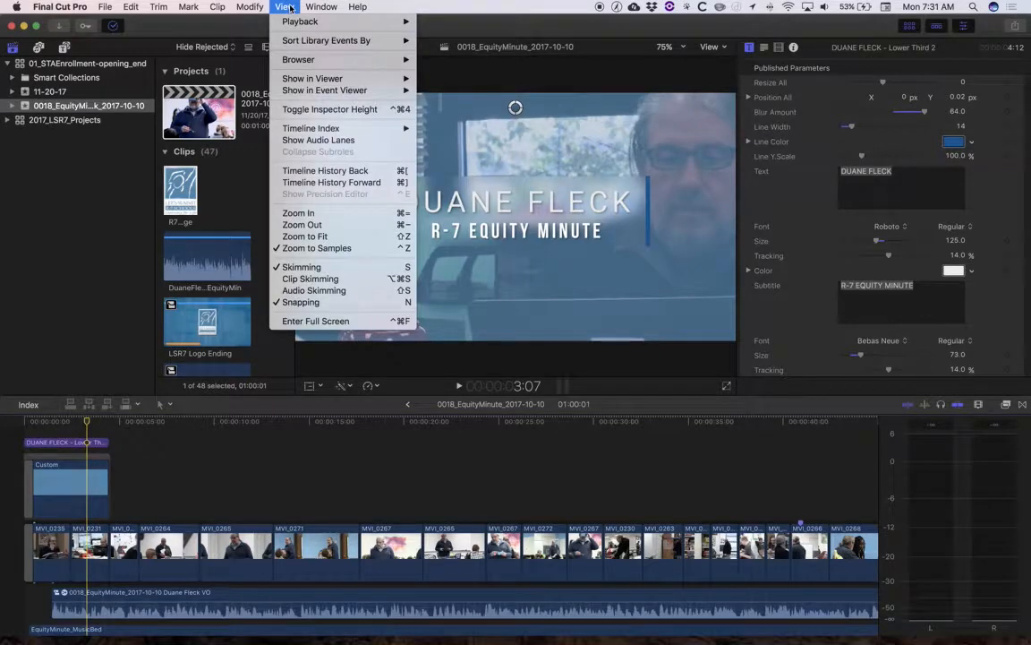
pyautogui.click(320, 7)
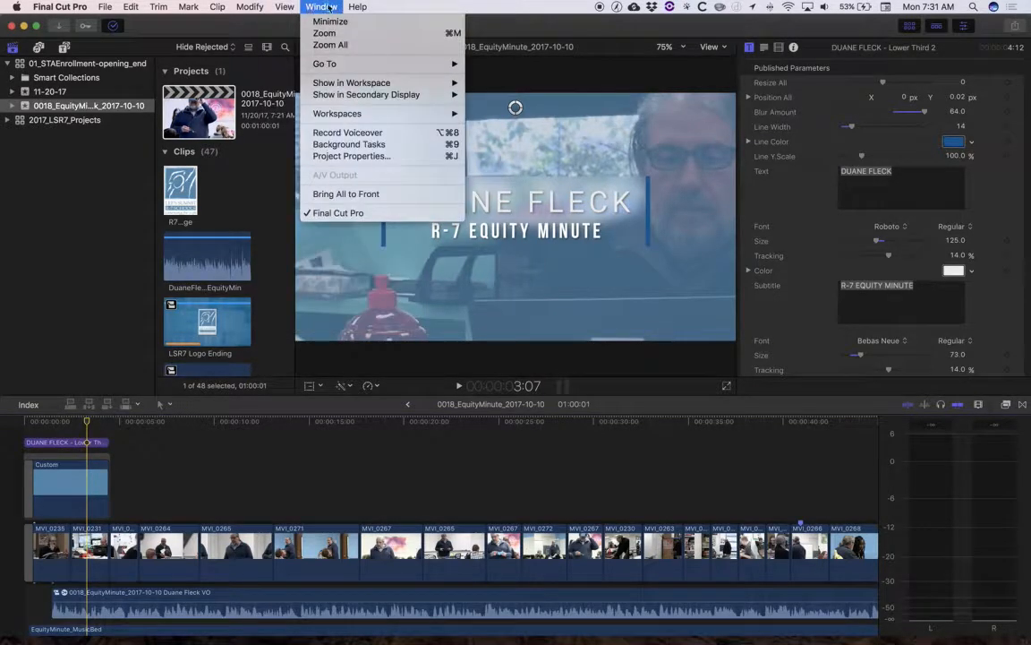
pyautogui.click(217, 7)
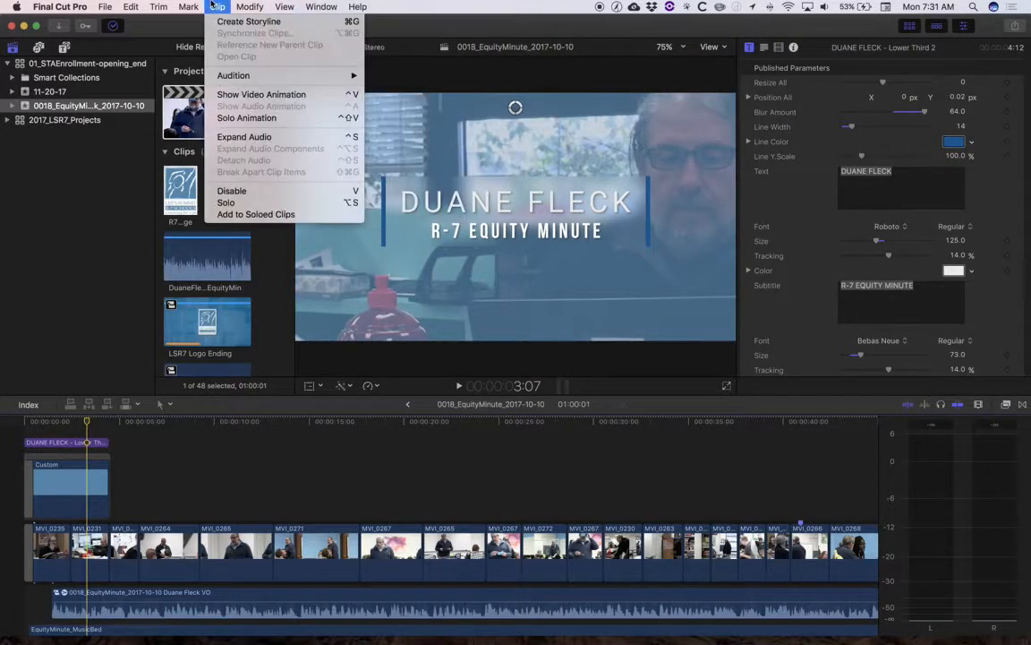
pyautogui.click(284, 7)
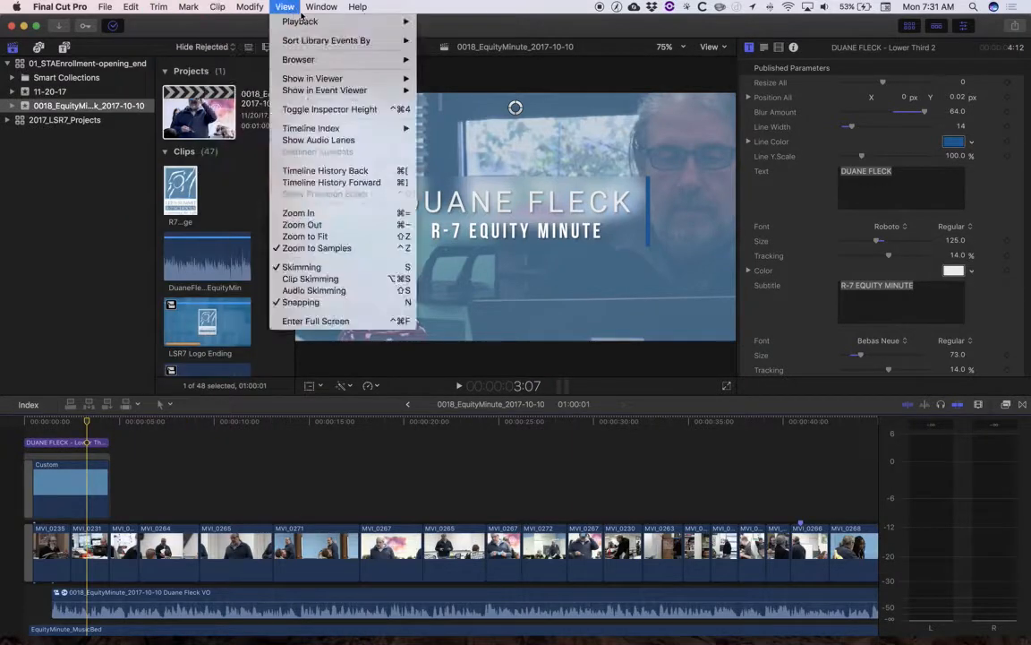
pyautogui.click(358, 7)
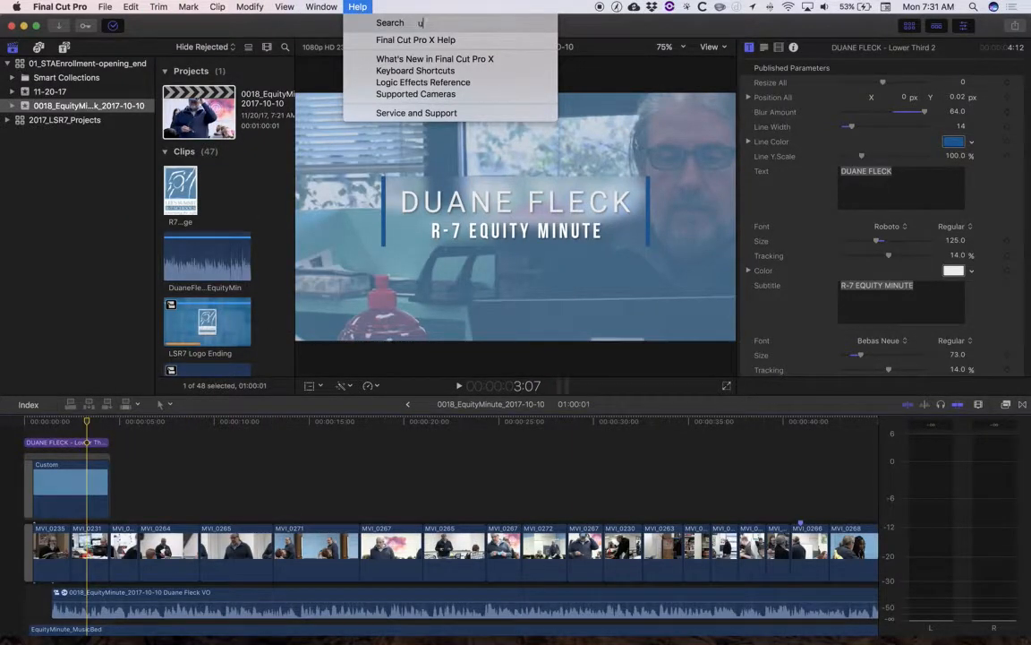
pyautogui.write('u')
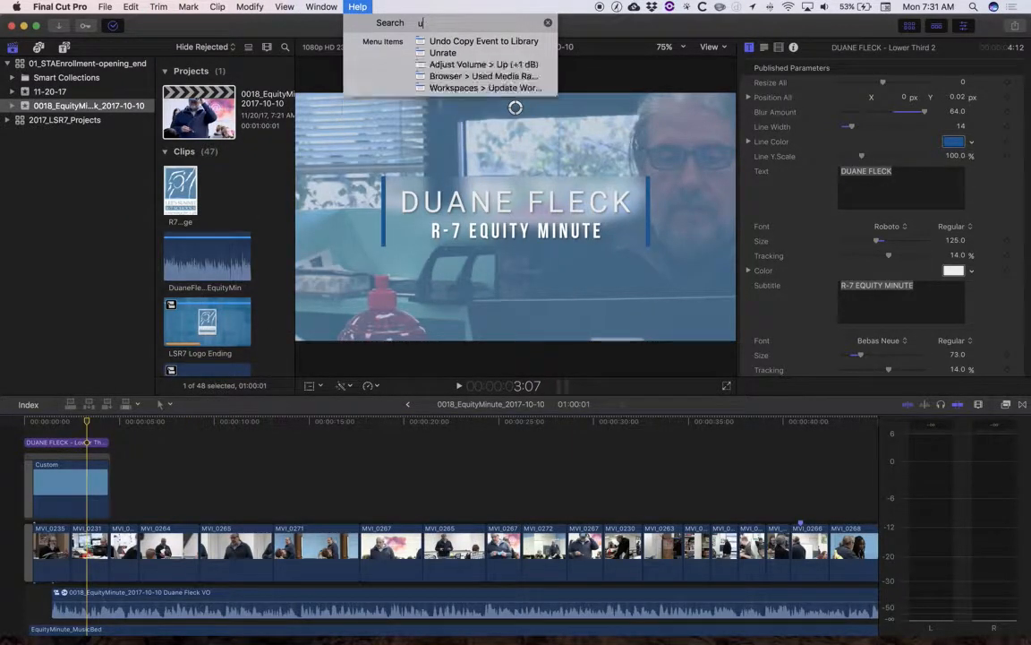
pyautogui.write('sed')
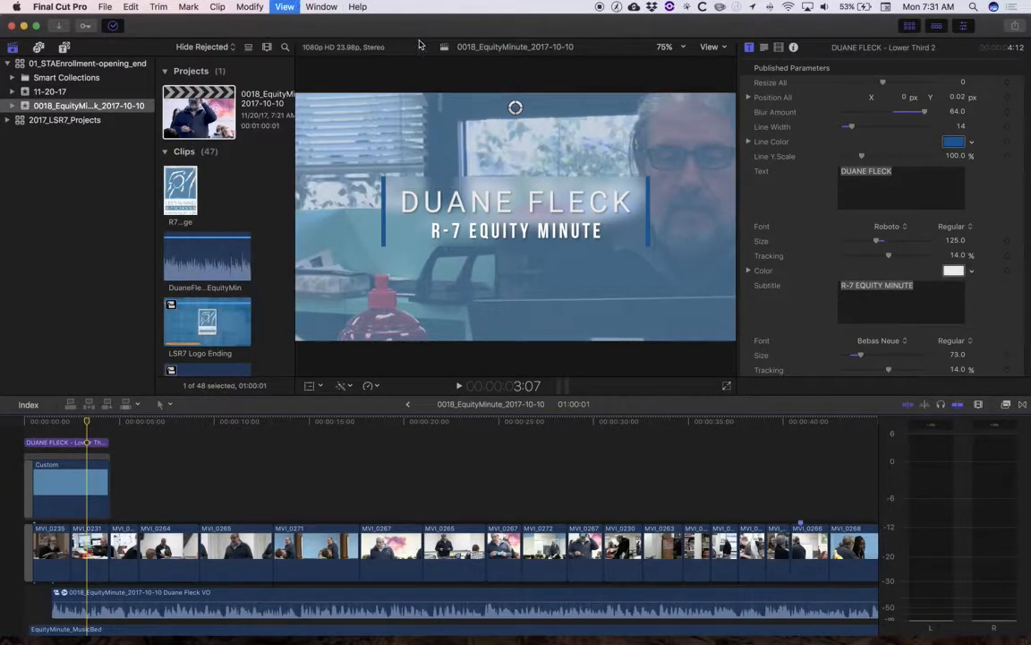
pyautogui.click(283, 7)
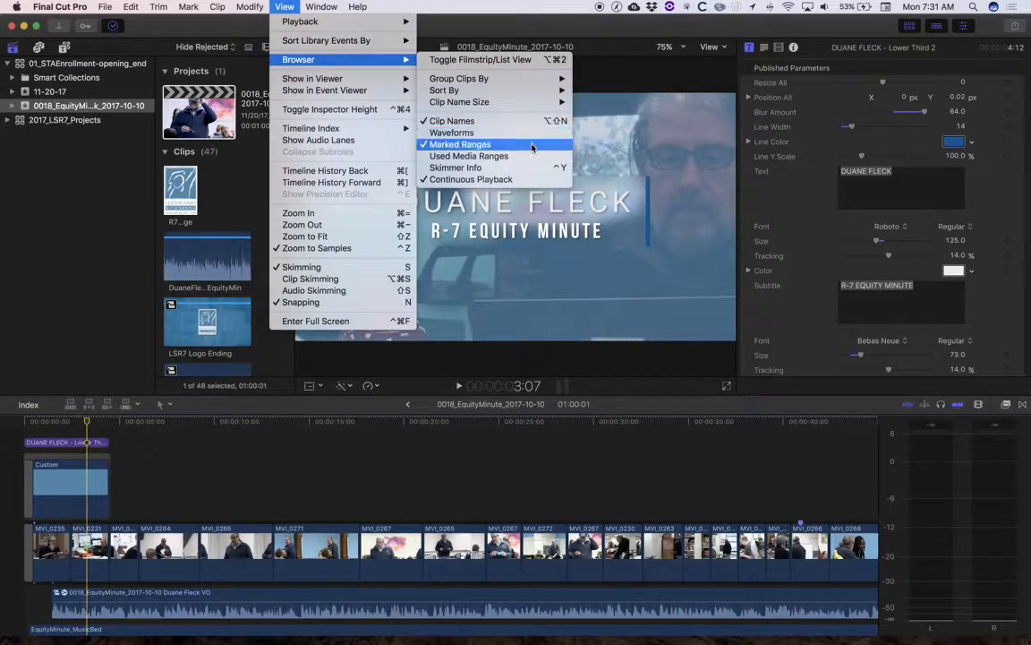
pyautogui.moveTo(451, 122)
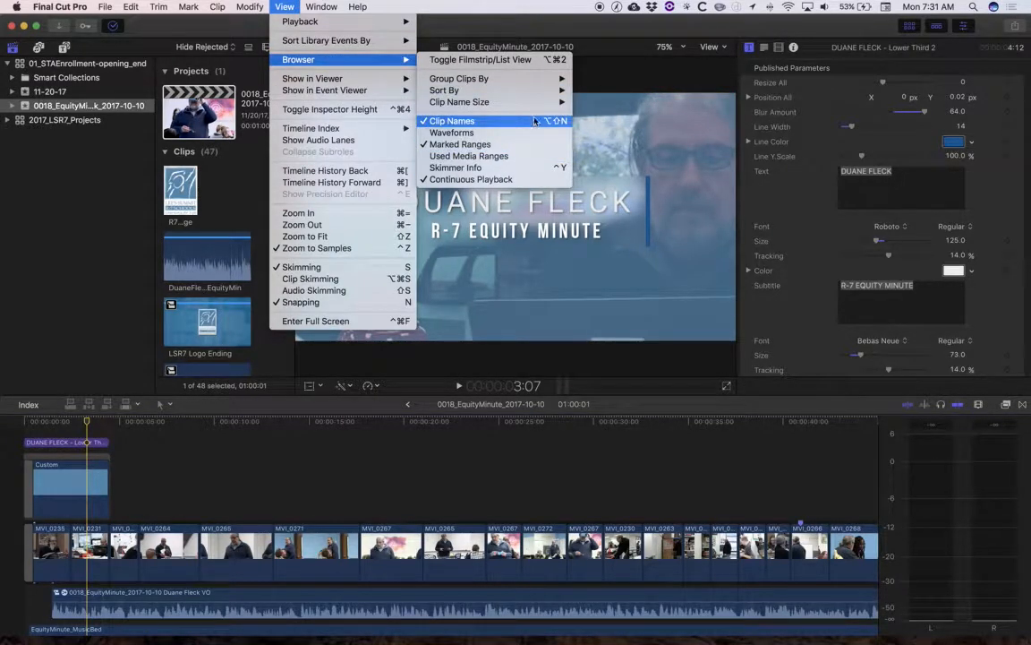
pyautogui.moveTo(469, 156)
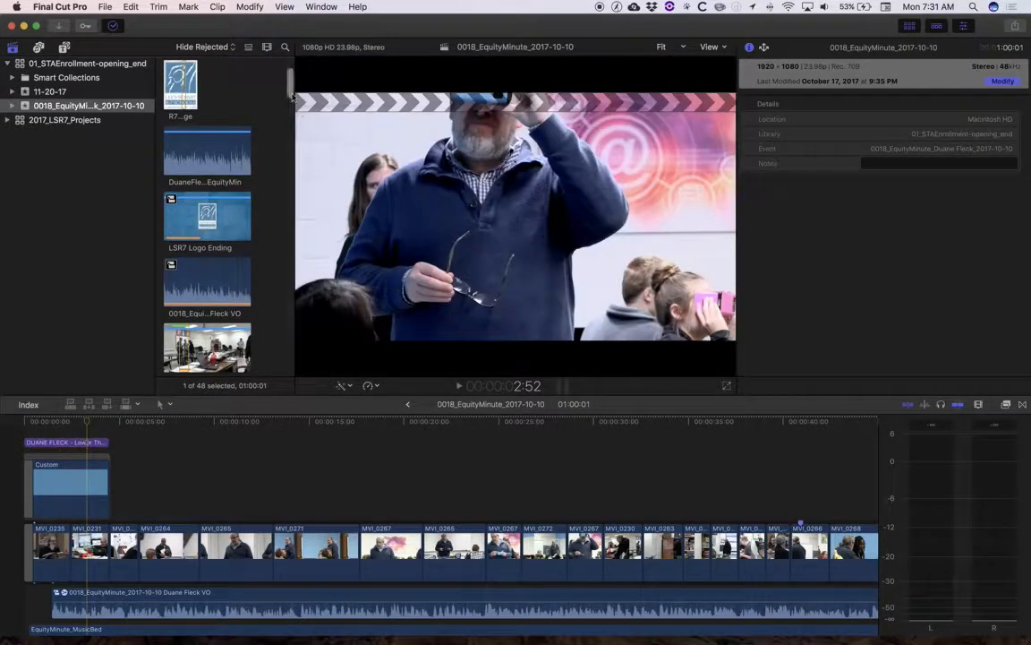
# Filter the browser to show only unused clips.
pyautogui.click(204, 46)
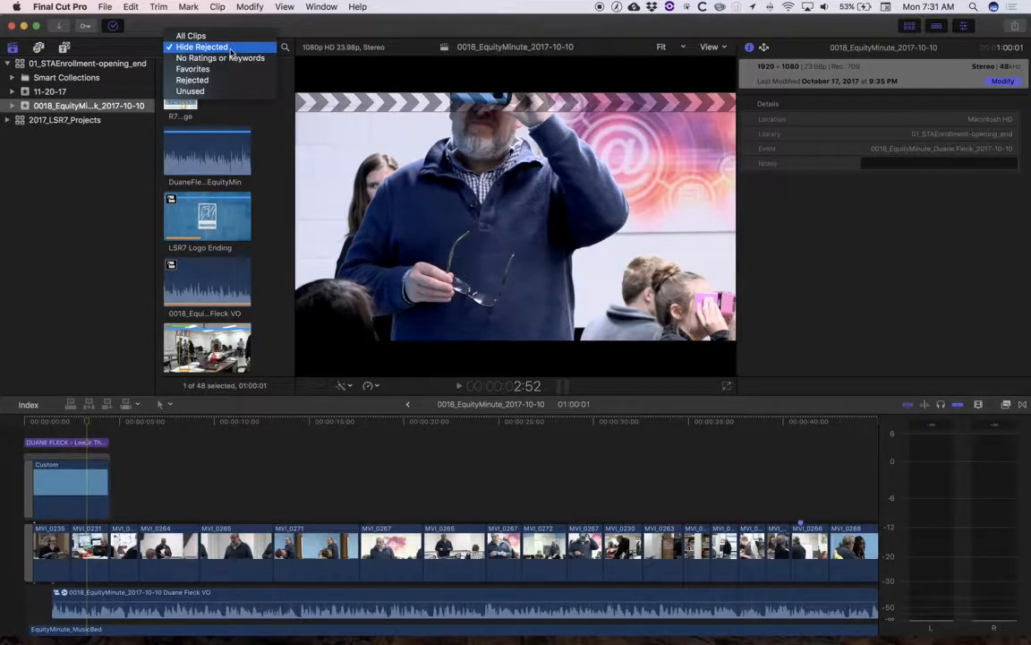
pyautogui.moveTo(192, 79)
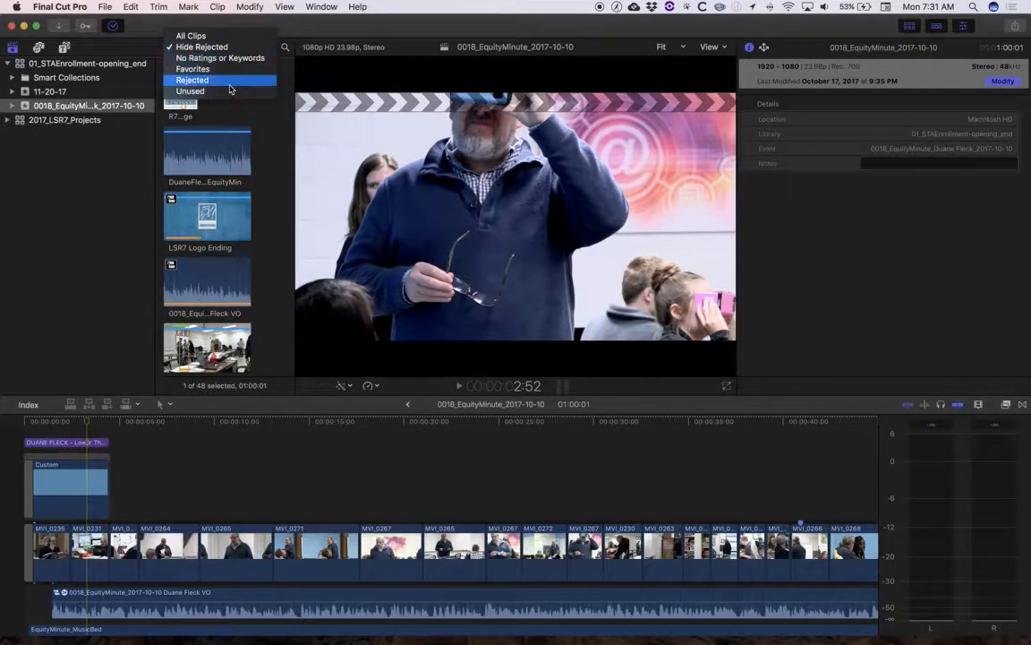
pyautogui.click(190, 90)
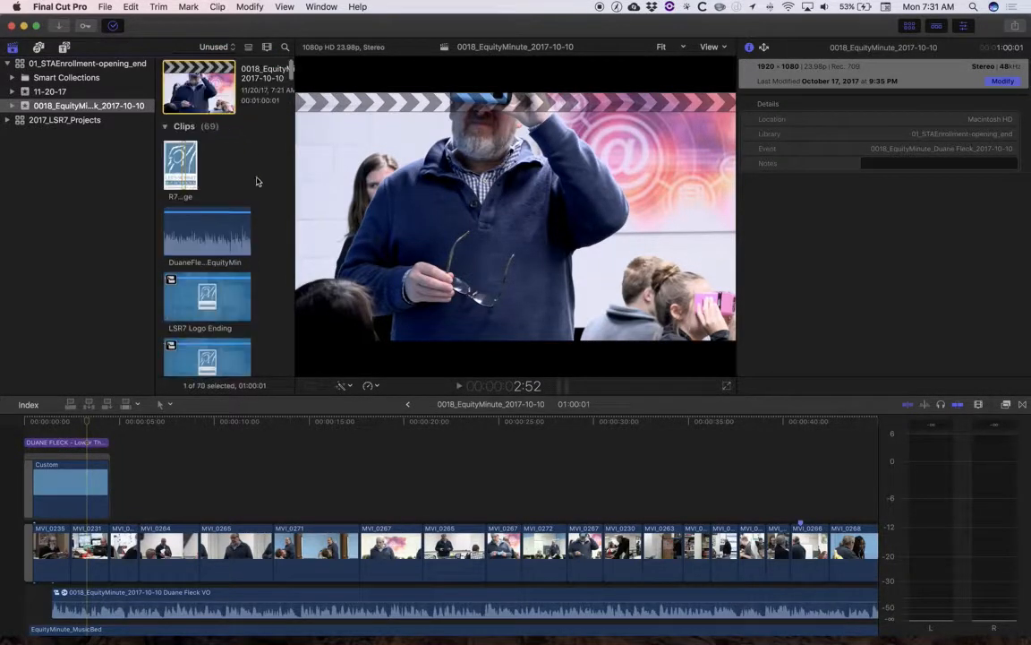
pyautogui.scroll(-3)
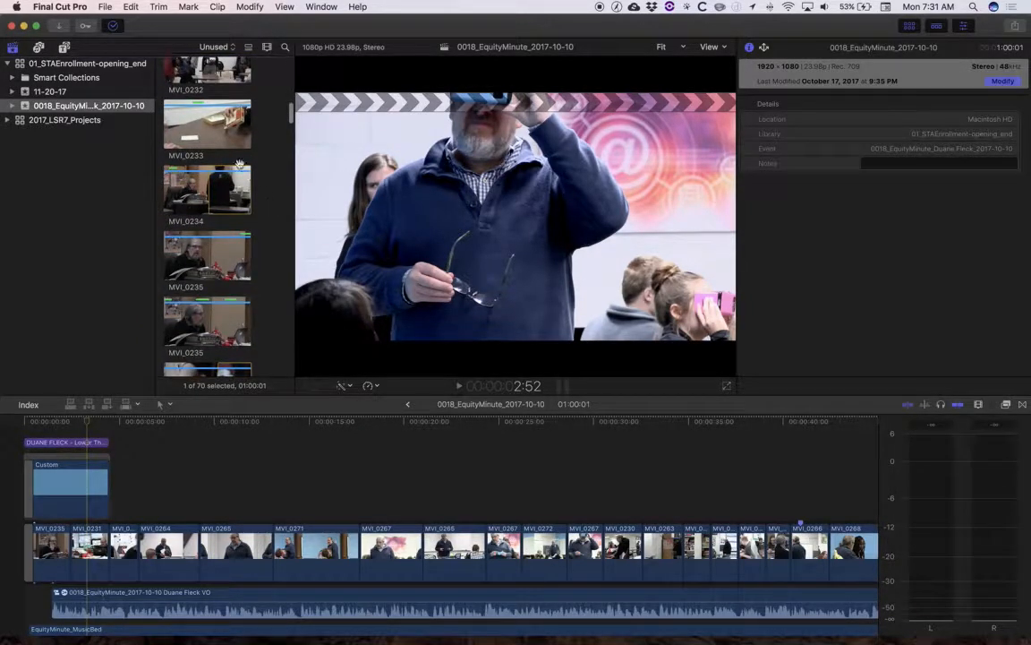
# Move three selected unused clips to the Trash, confirming the media alert.
pyautogui.click(207, 122)
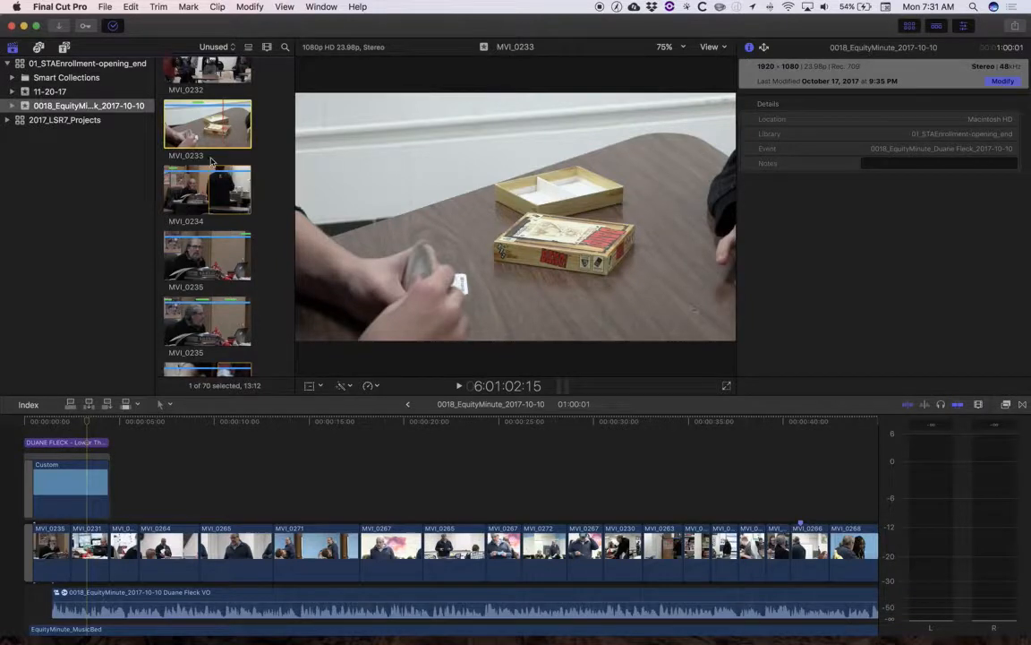
pyautogui.click(207, 190)
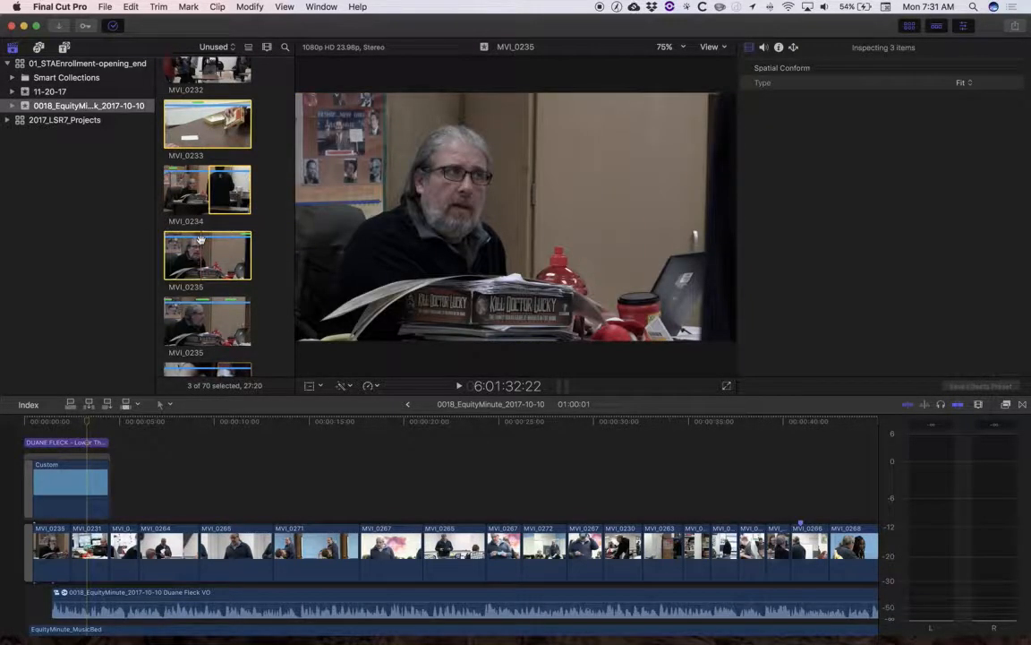
pyautogui.rightClick(207, 254)
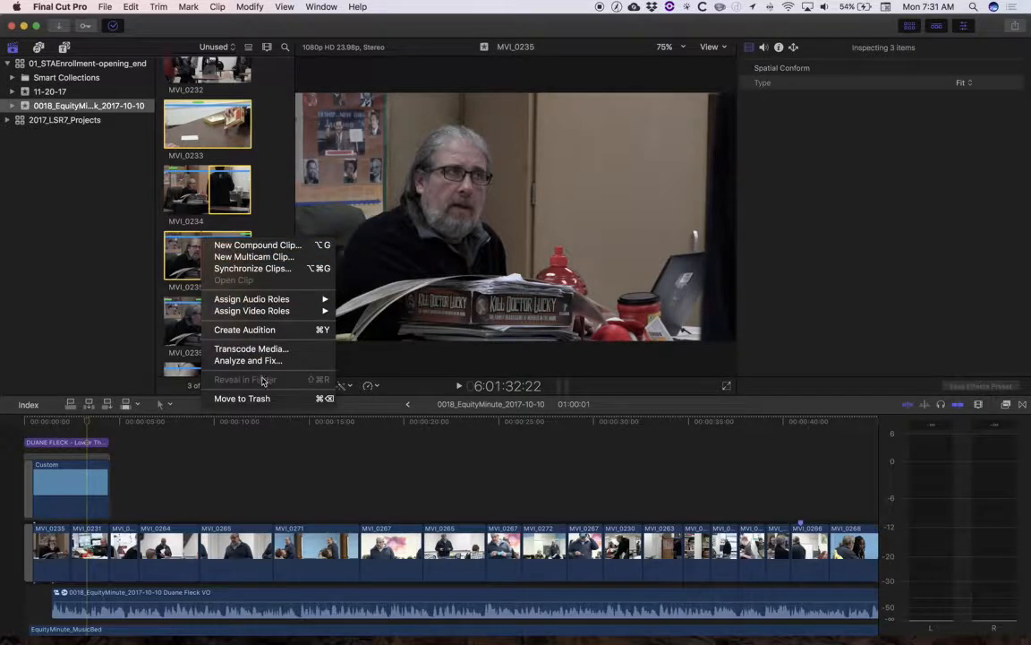
pyautogui.moveTo(242, 397)
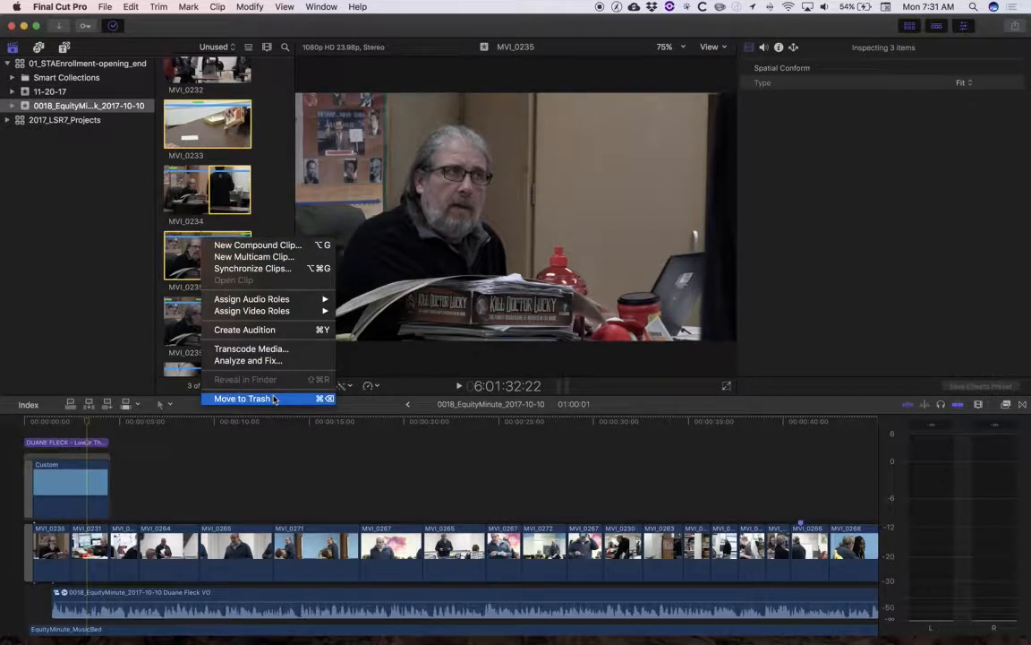
pyautogui.click(241, 397)
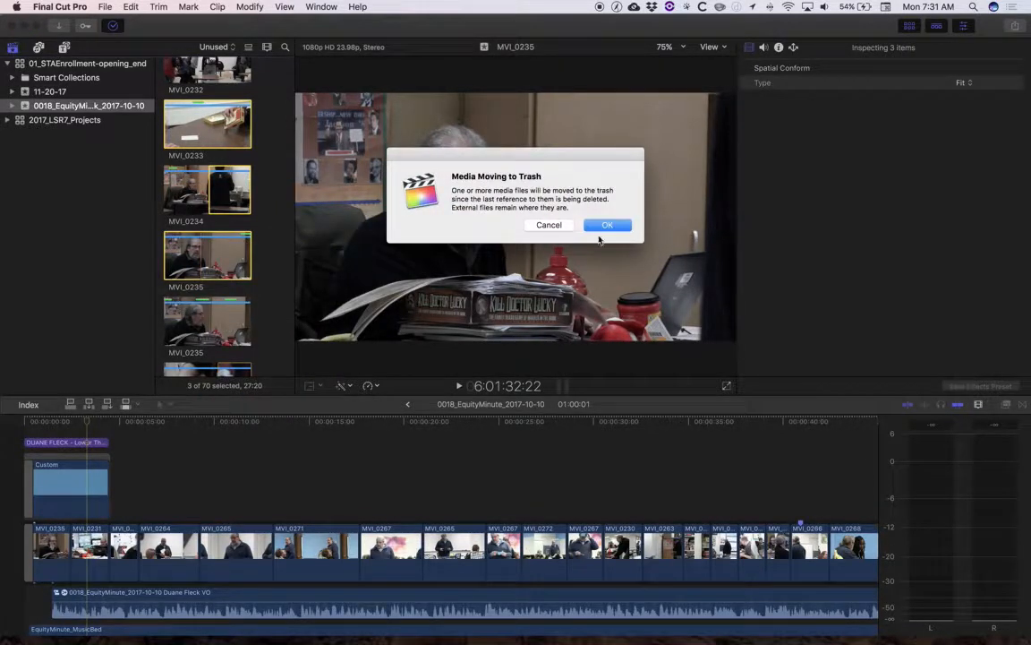
pyautogui.click(607, 225)
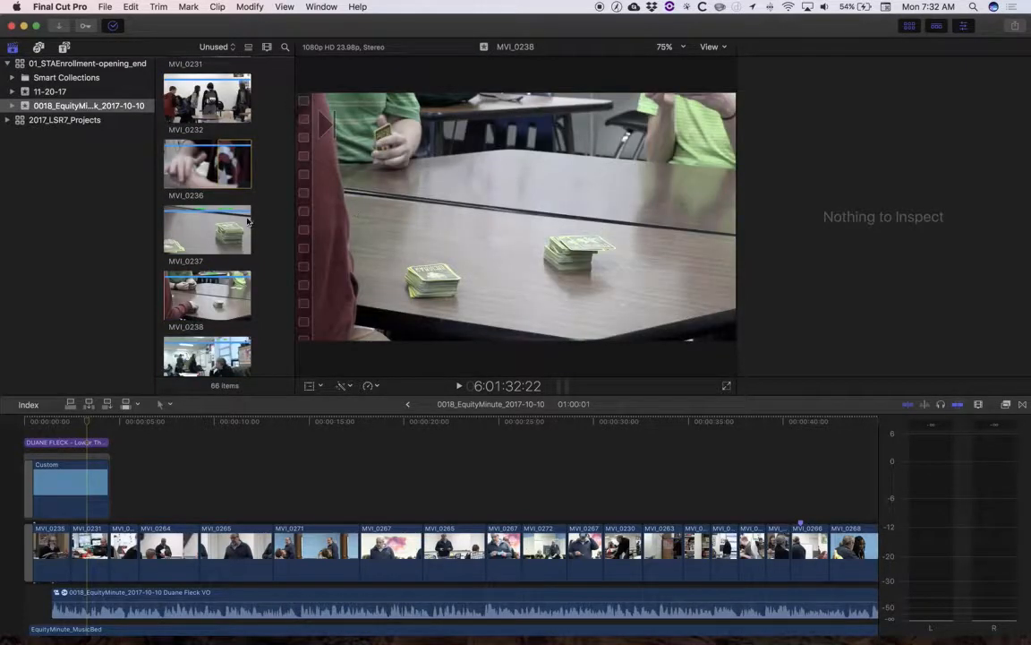
# Move two more unused clips to the Trash and confirm.
pyautogui.click(208, 230)
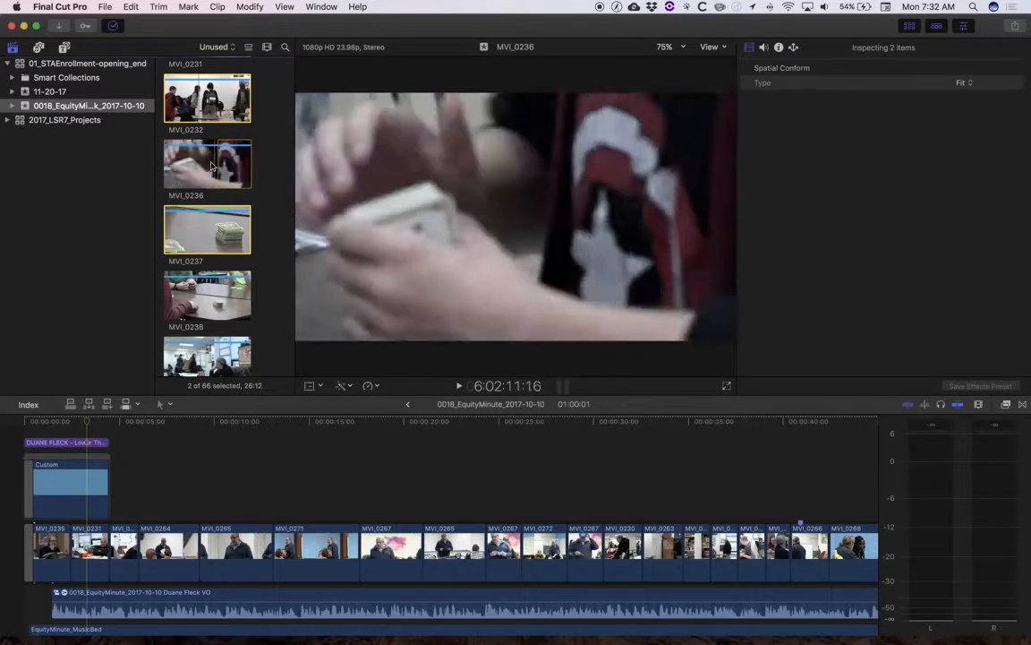
pyautogui.rightClick(207, 230)
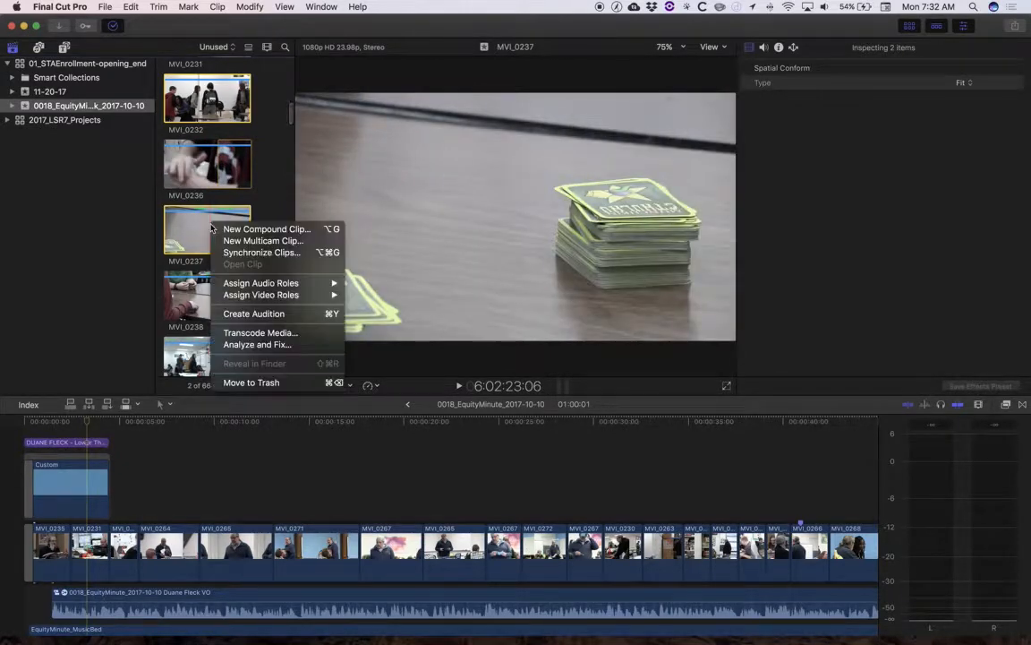
pyautogui.moveTo(250, 383)
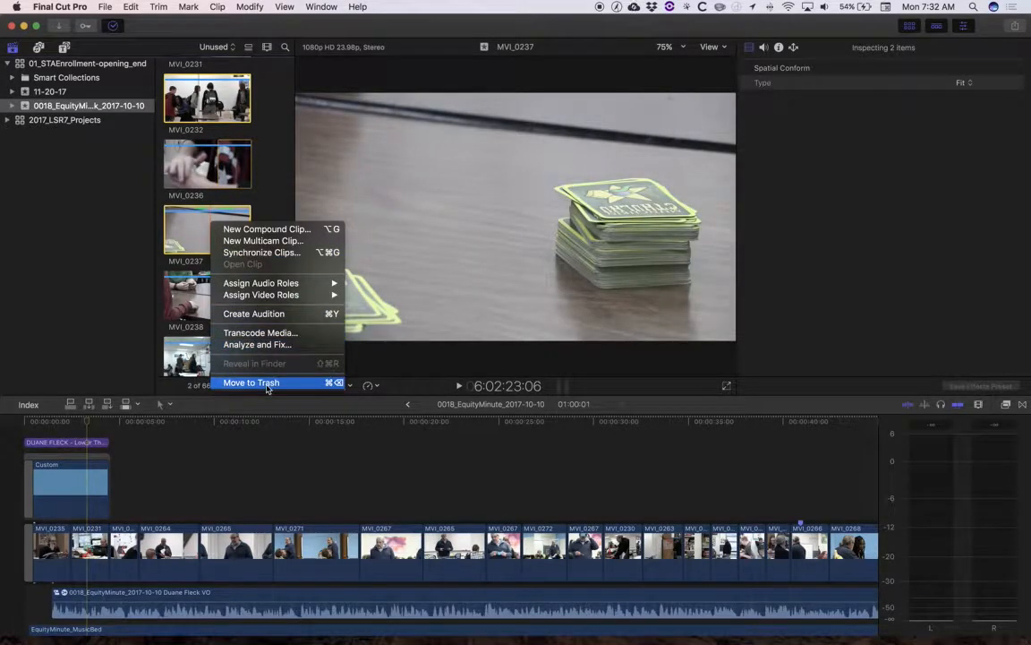
pyautogui.click(250, 383)
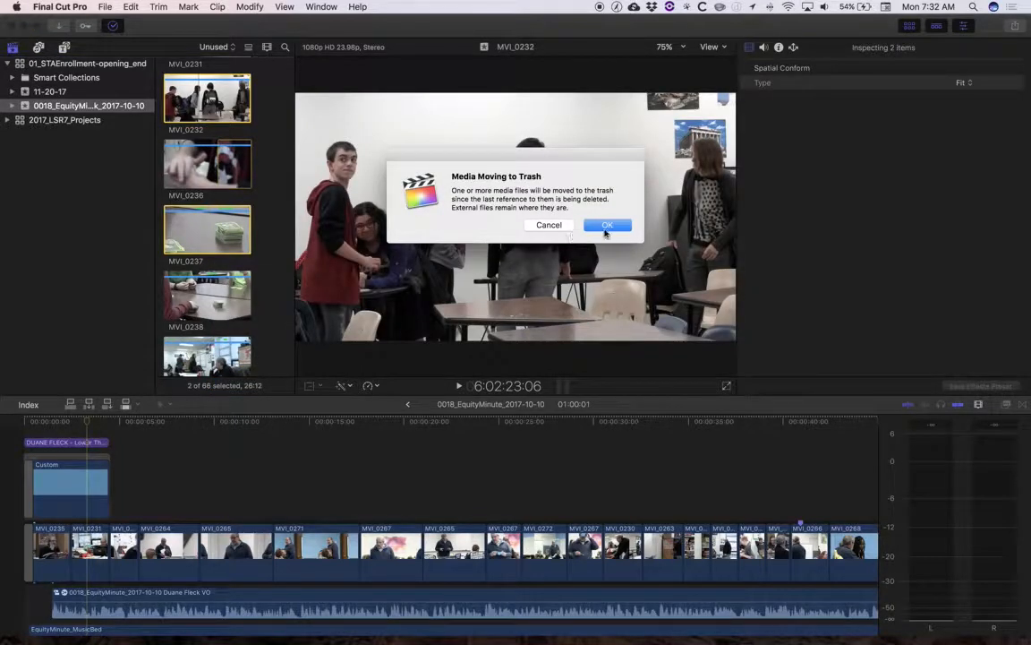
pyautogui.click(607, 225)
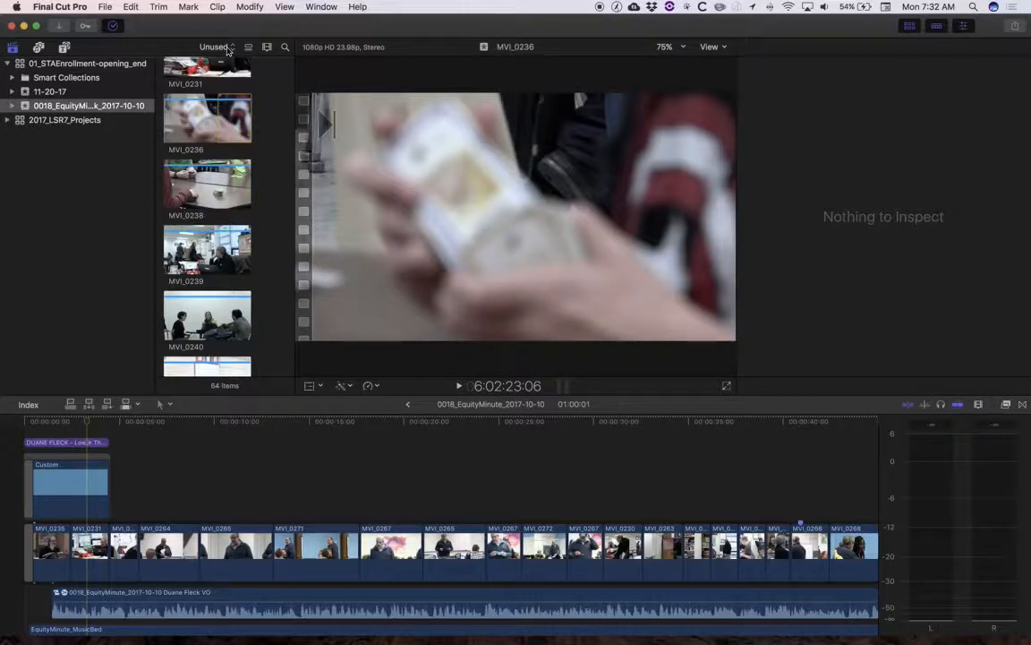
pyautogui.scroll(-3)
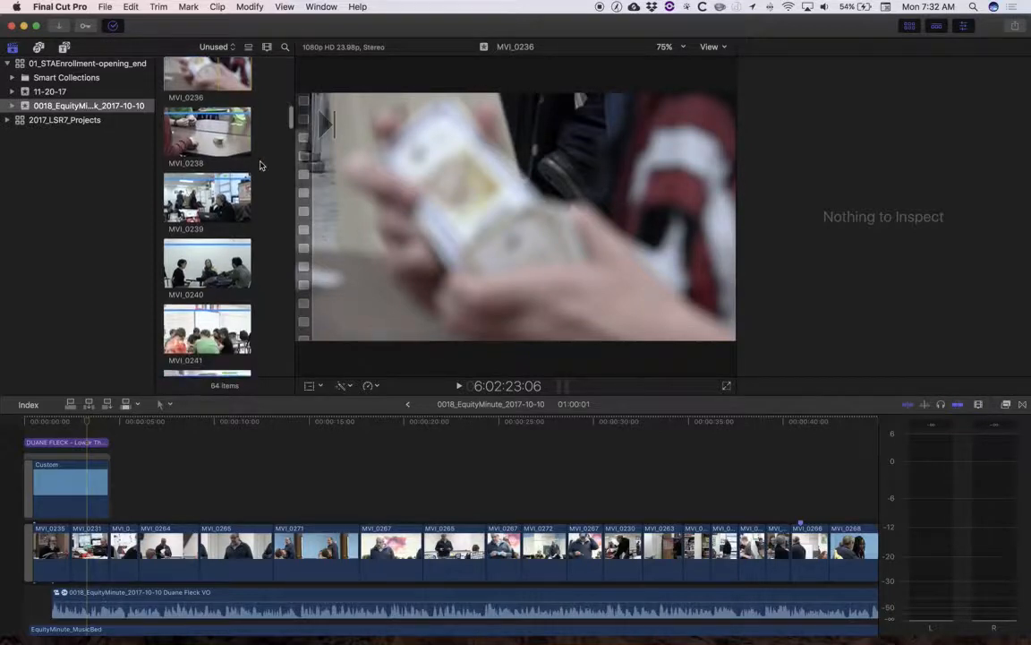
pyautogui.scroll(-3)
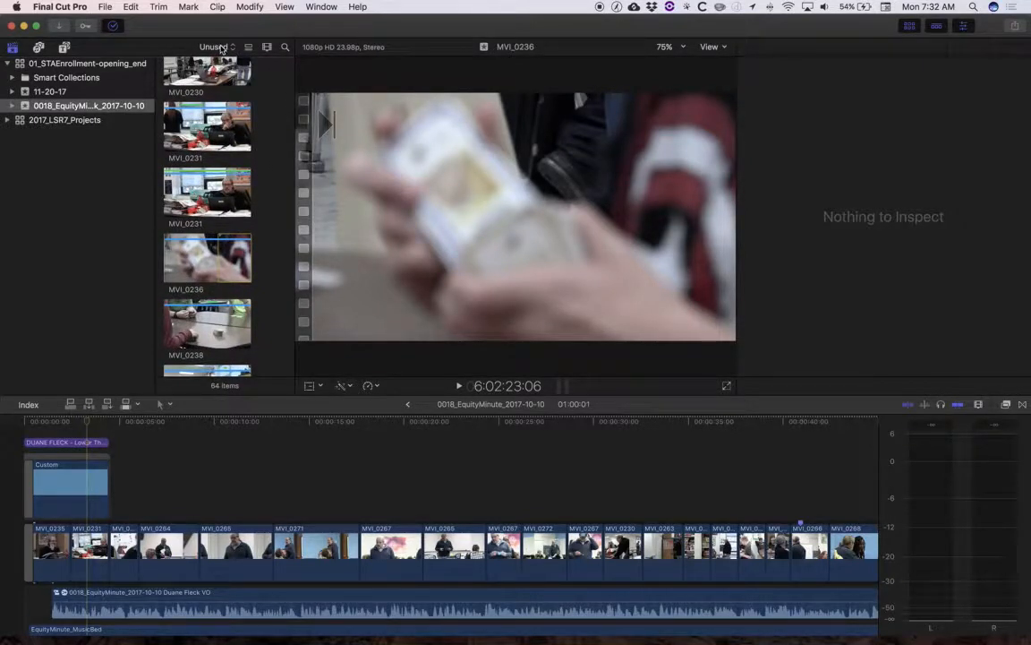
pyautogui.moveTo(303, 13)
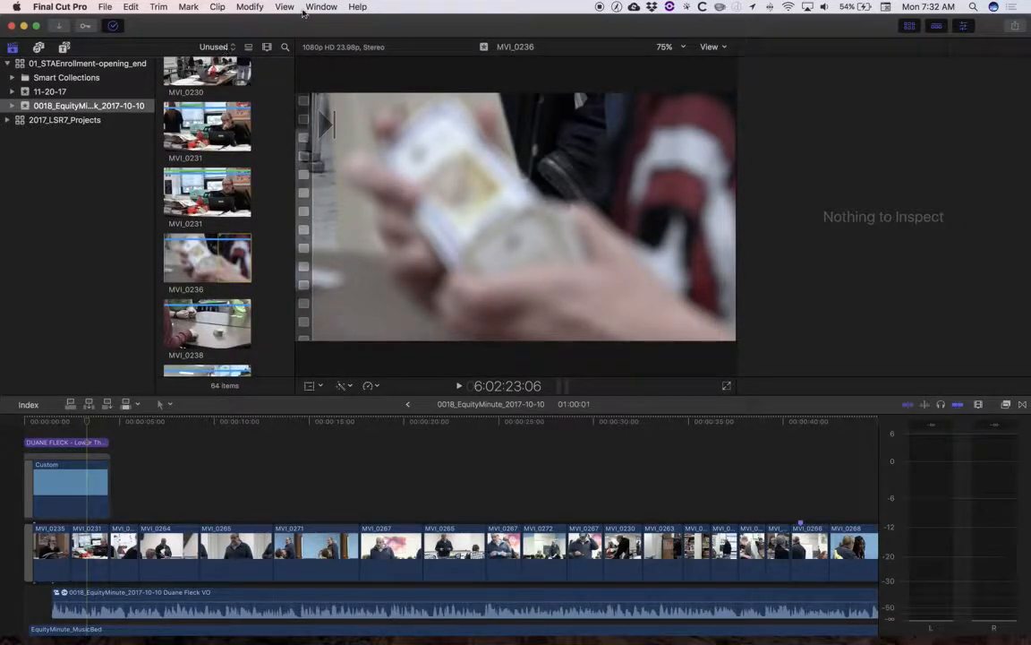
pyautogui.click(284, 7)
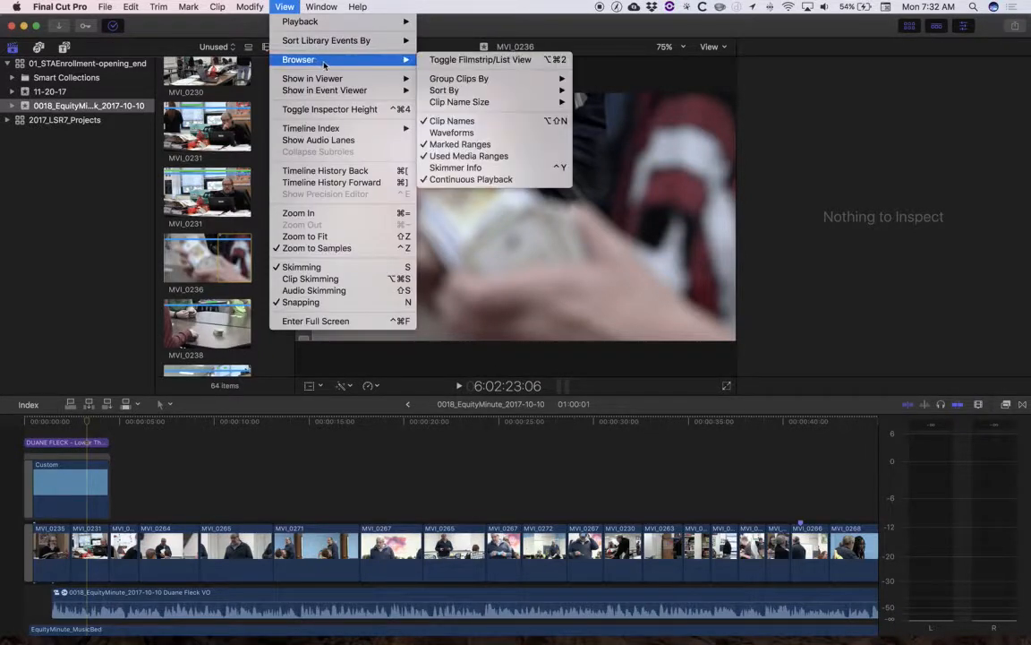
pyautogui.moveTo(380, 156)
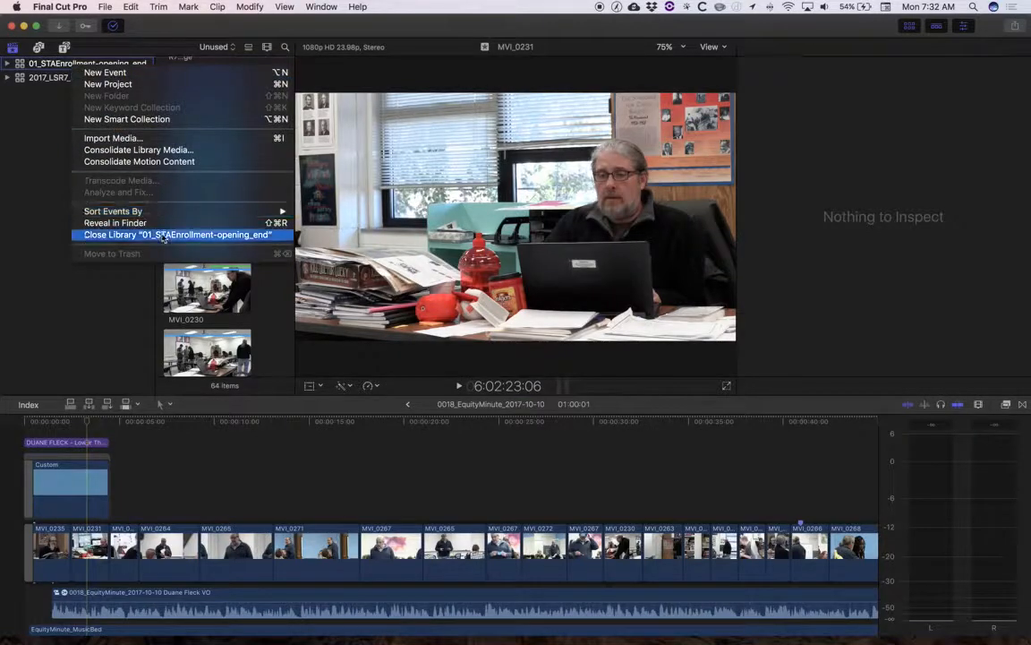
# Reveal the 01_STAEnrollment-opening_end library in Finder and compress it into a zip.
pyautogui.click(177, 233)
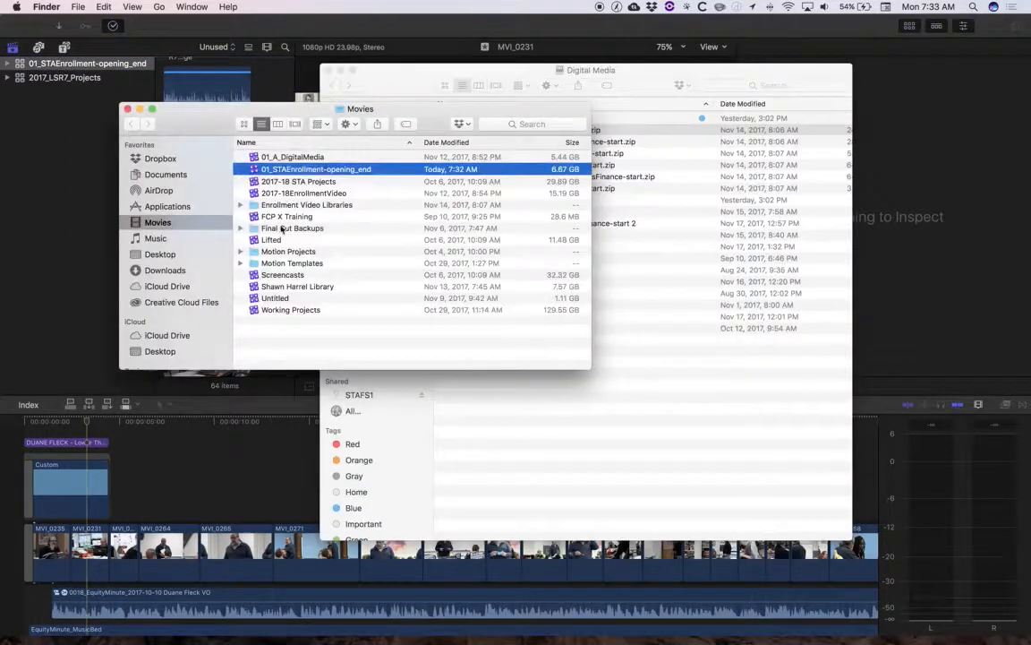
pyautogui.rightClick(315, 168)
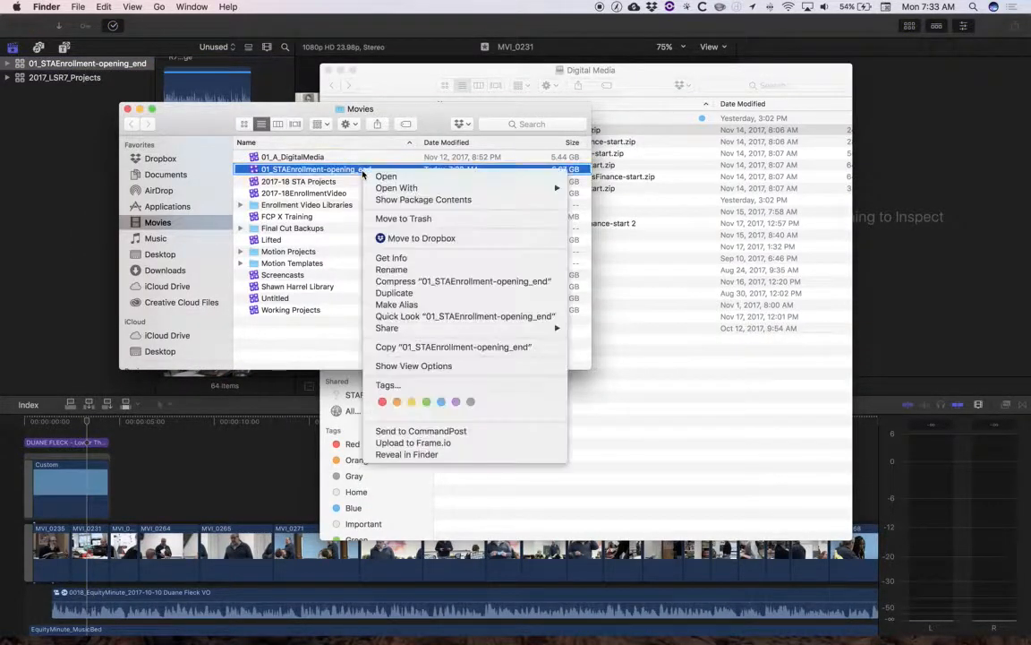
pyautogui.moveTo(462, 281)
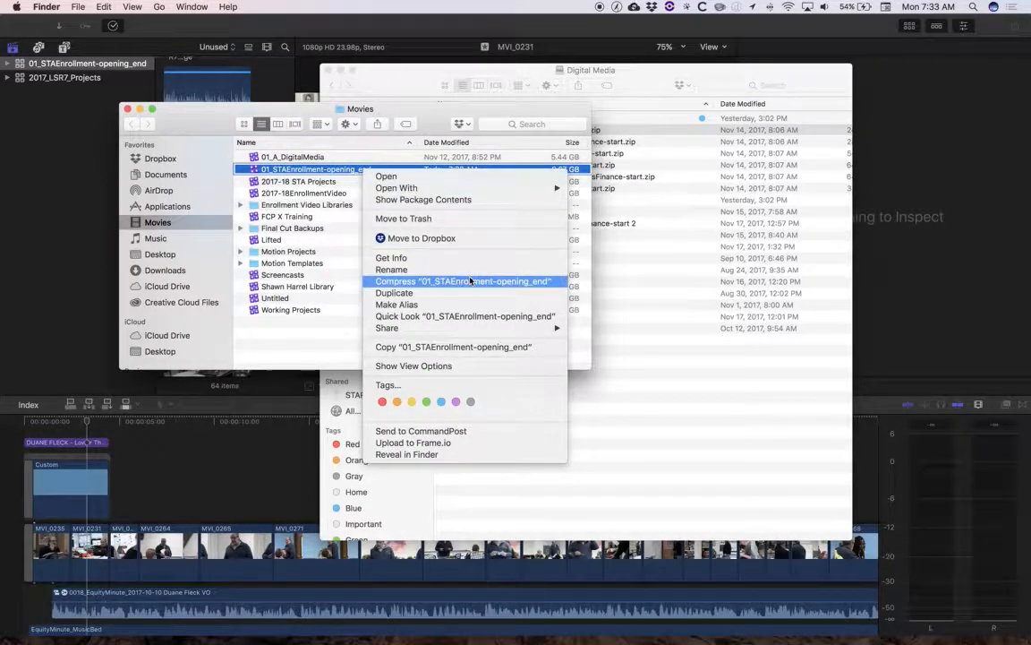
pyautogui.click(462, 282)
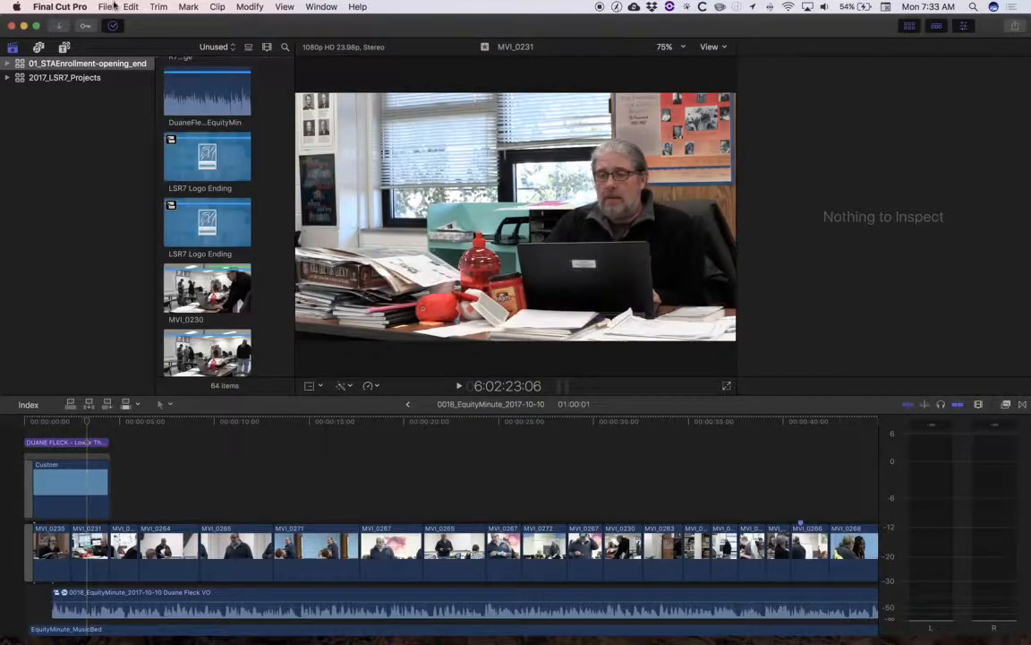
# Turn Background render back on in Final Cut Pro's playback preferences.
pyautogui.click(61, 7)
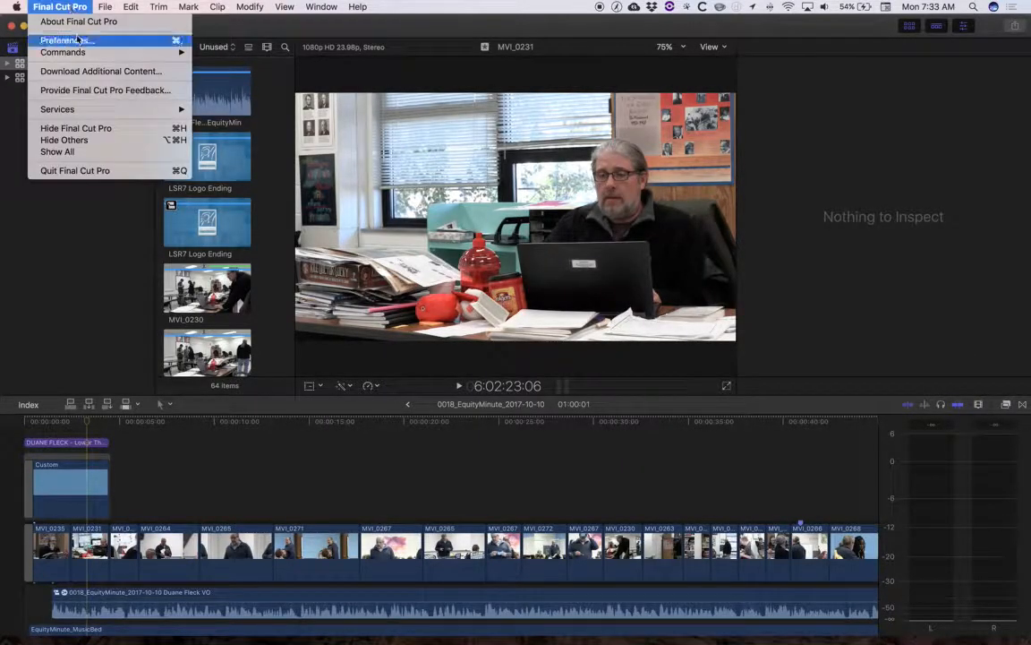
pyautogui.click(63, 39)
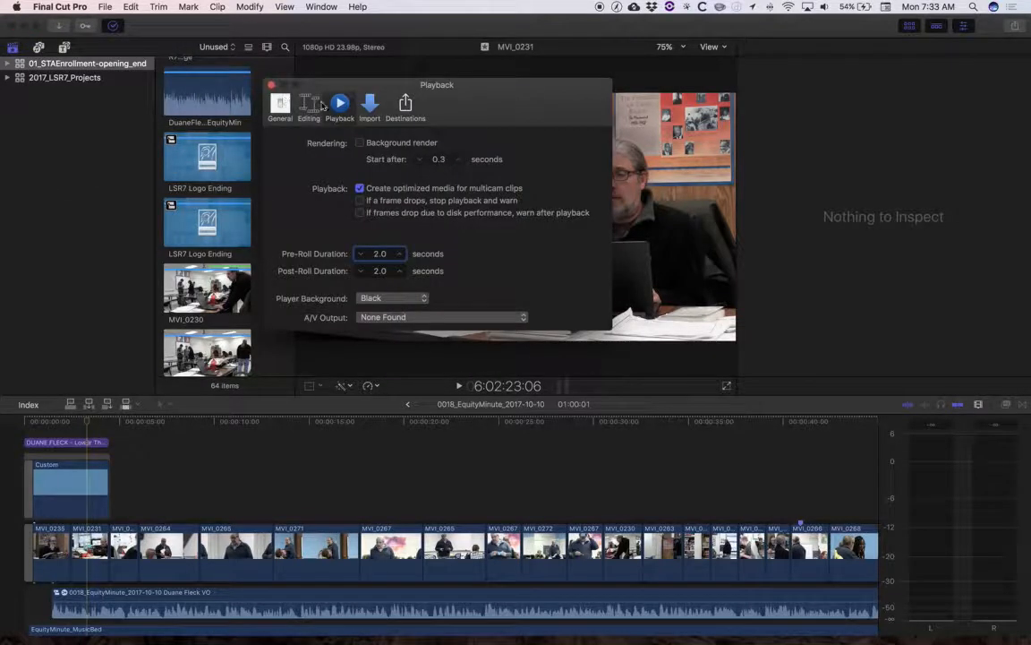
pyautogui.press('cmd+tab')
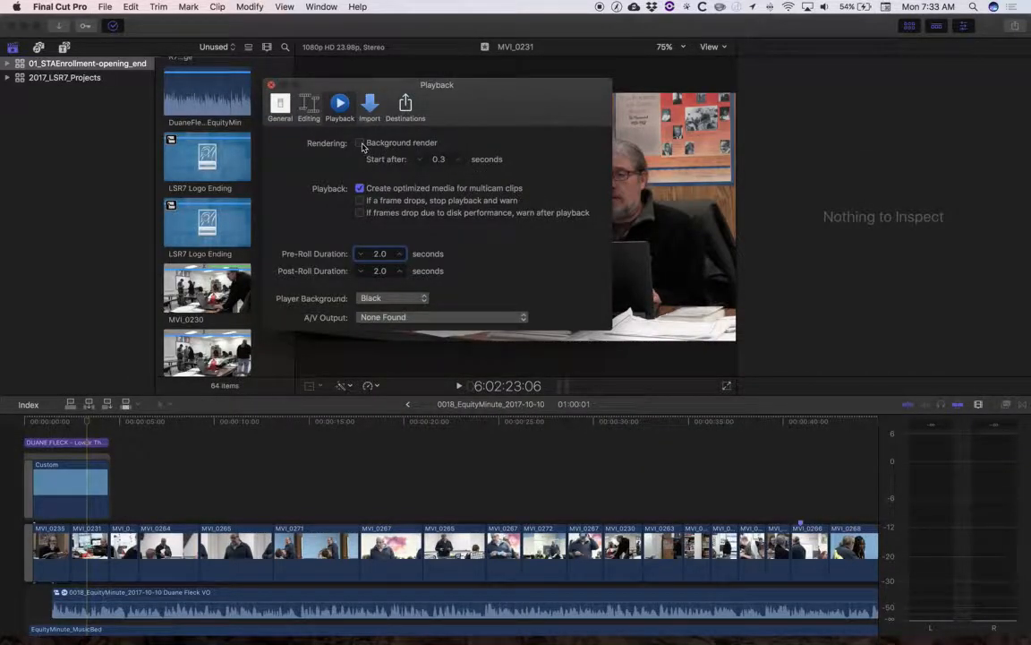
pyautogui.click(360, 144)
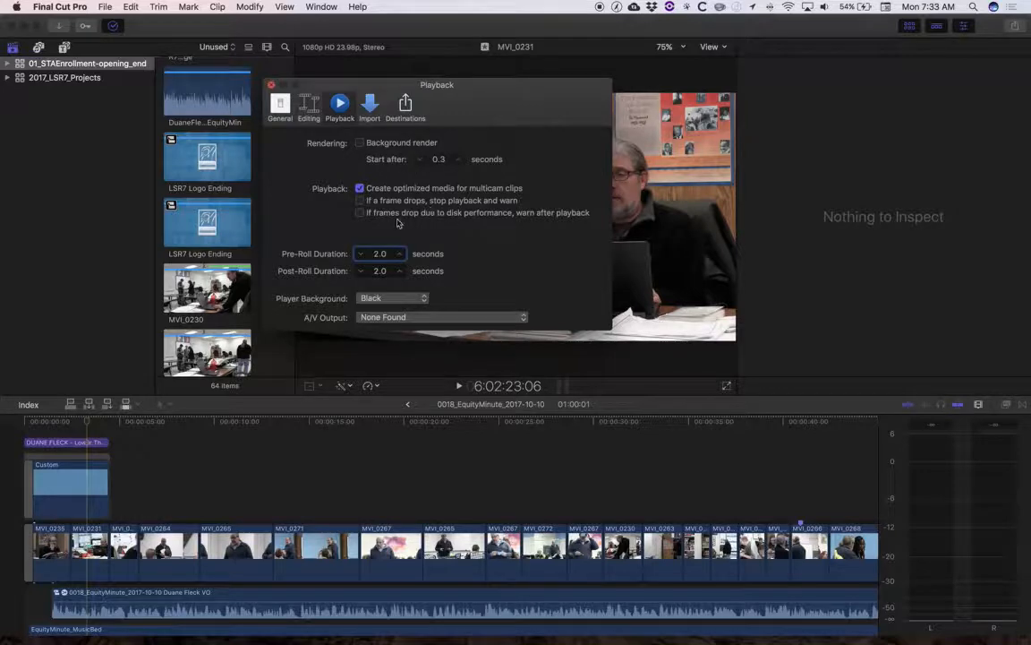
pyautogui.moveTo(402, 150)
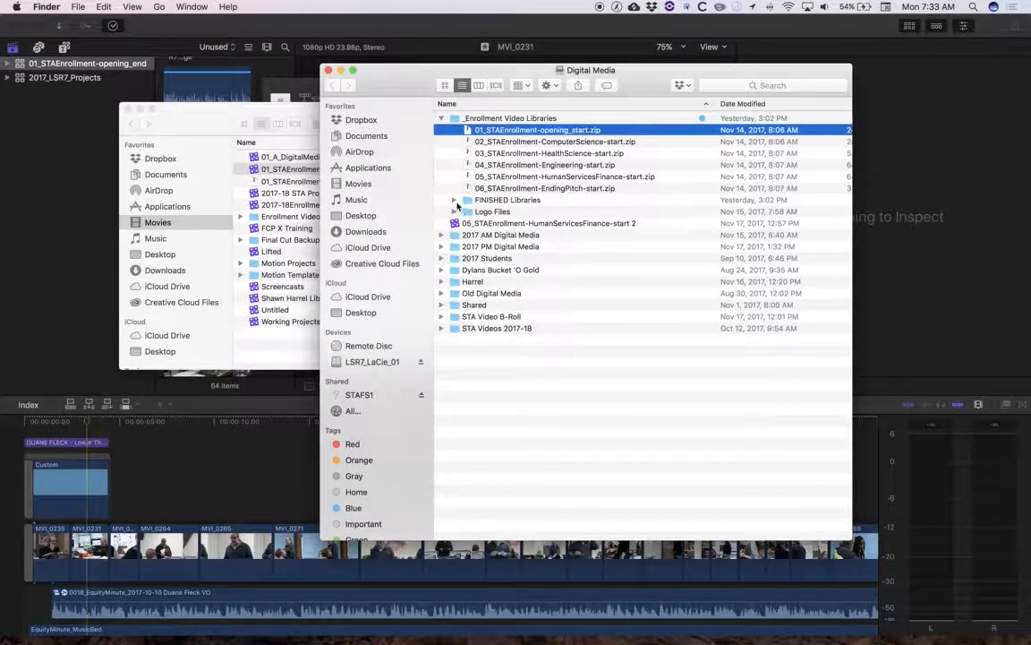
# Expand the FINISHED Libraries folder in Finder.
pyautogui.click(455, 200)
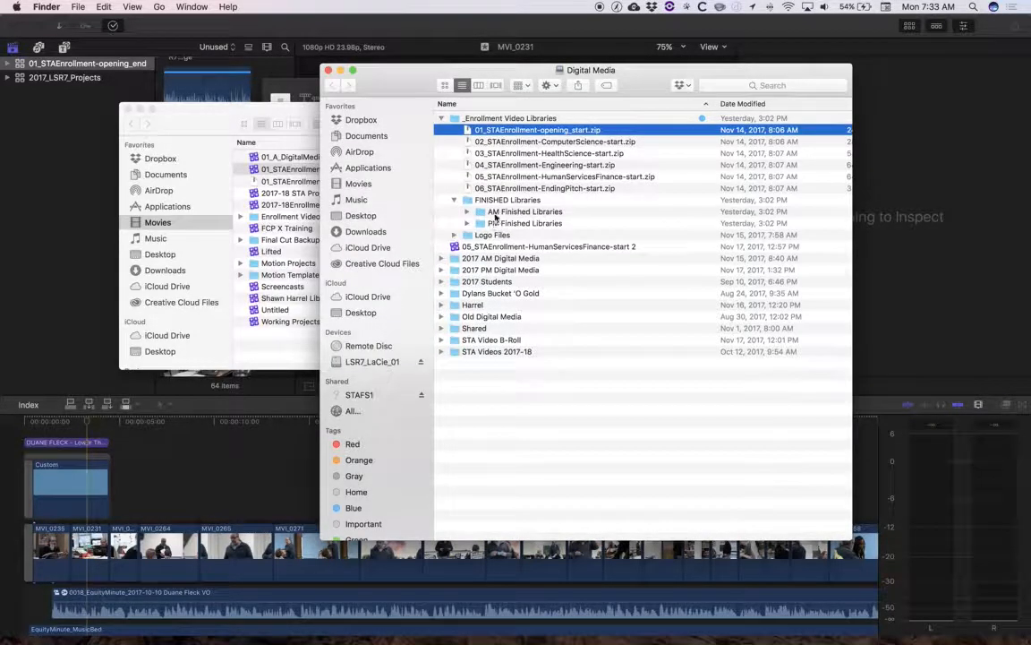